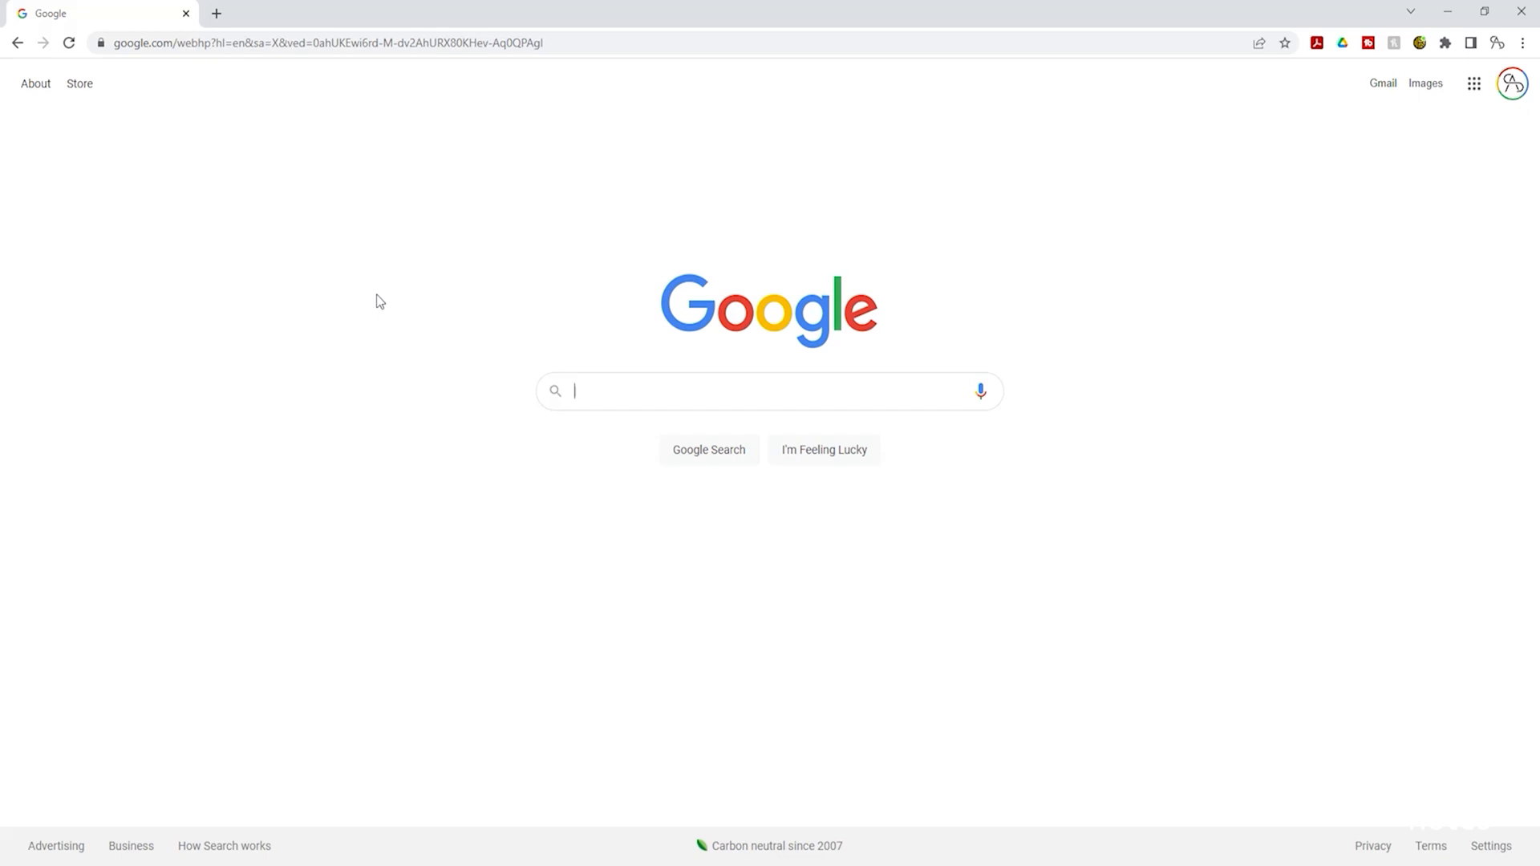
Search Google for 'github' to reach the GitHub home page.
{"action": "type", "text": "github"}
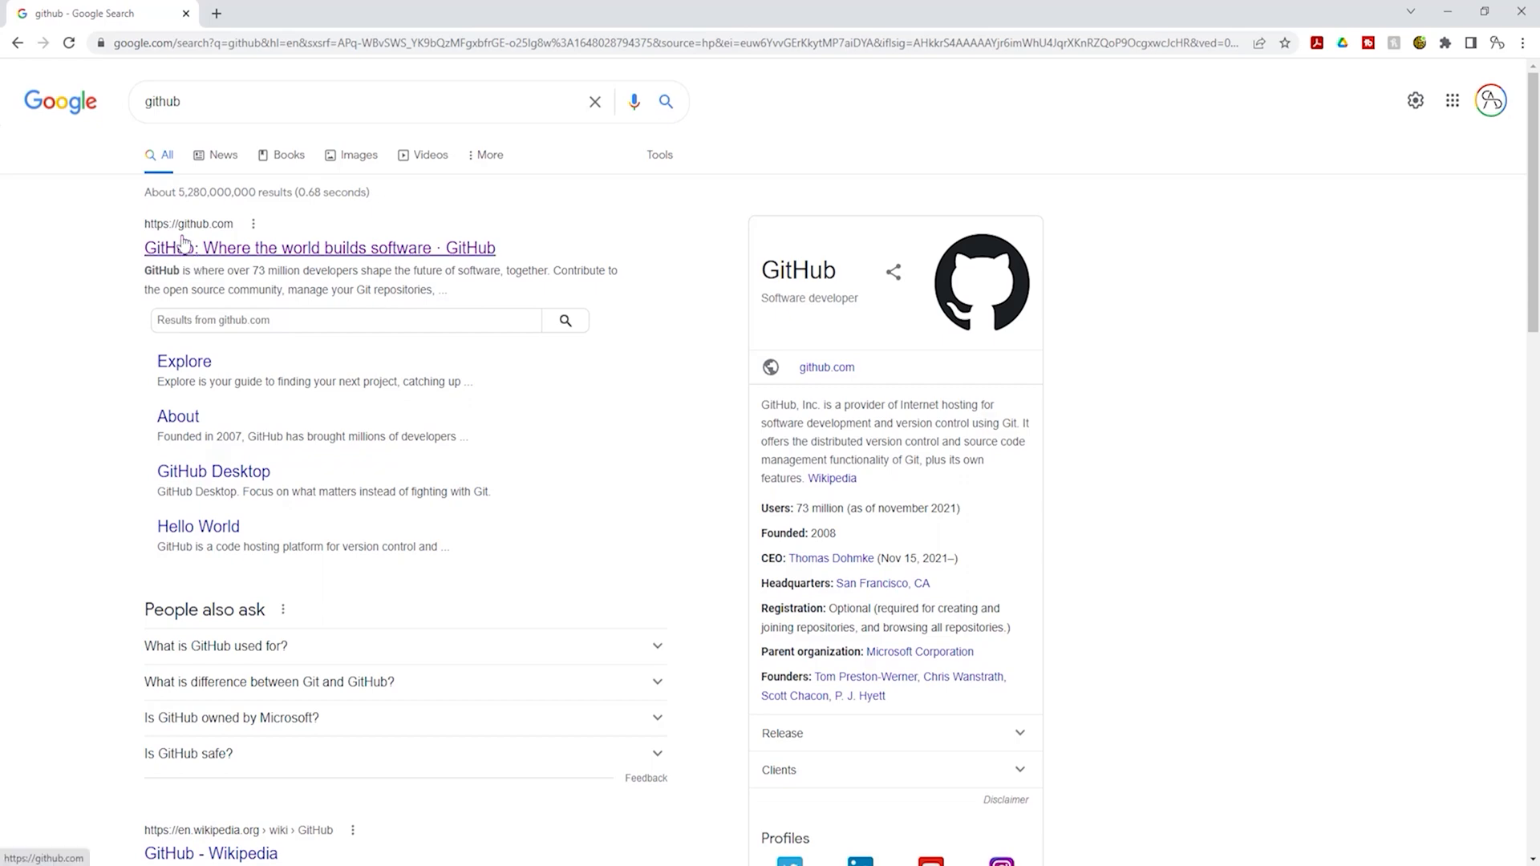
{"action": "mouse_move", "coordinate": [210, 248]}
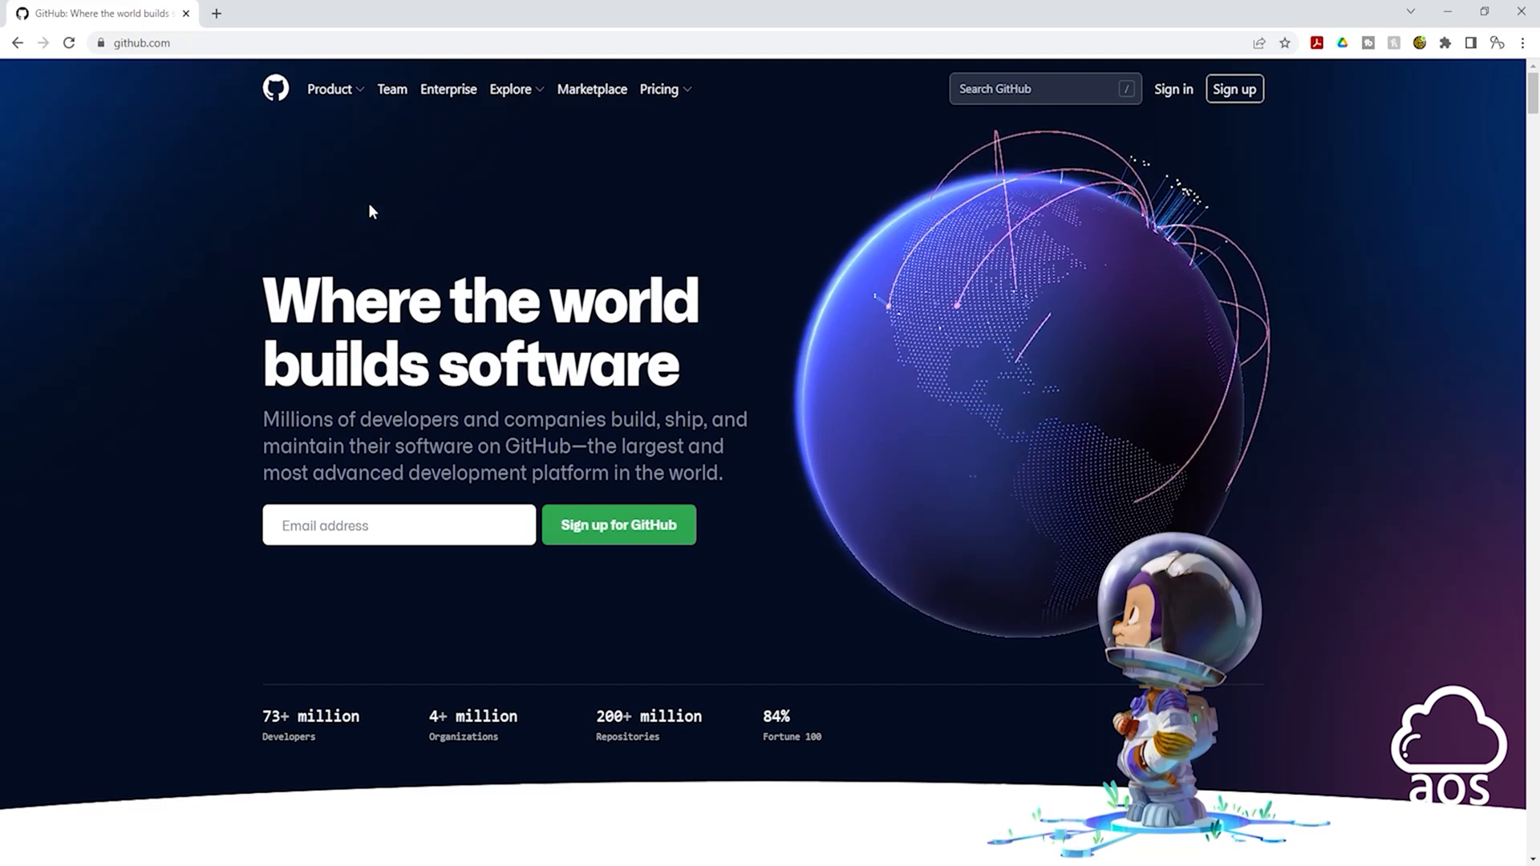
{"action": "left_click", "coordinate": [1235, 88]}
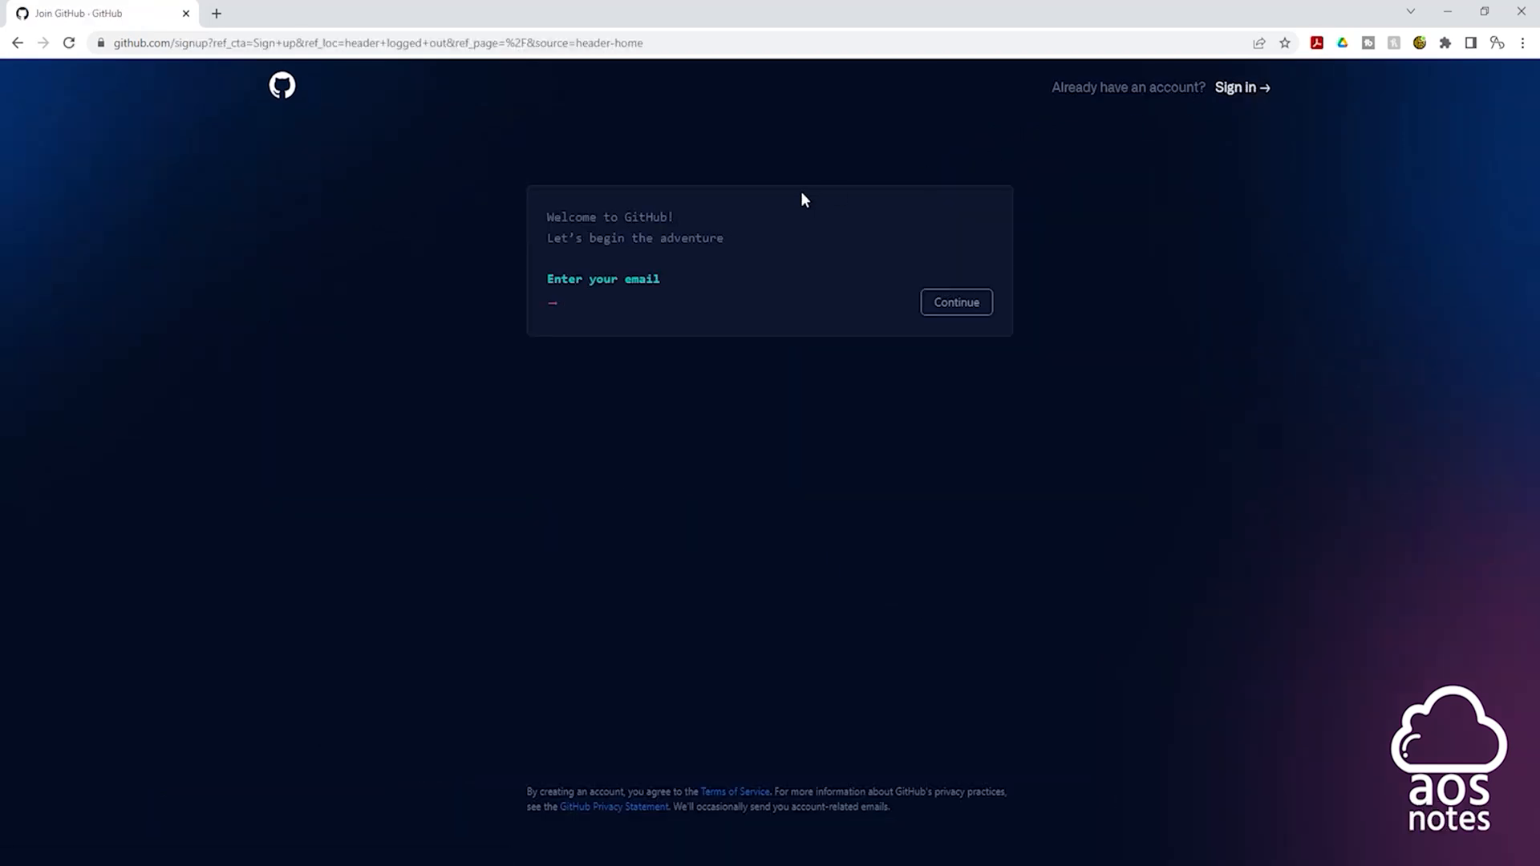
{"action": "left_click", "coordinate": [573, 303]}
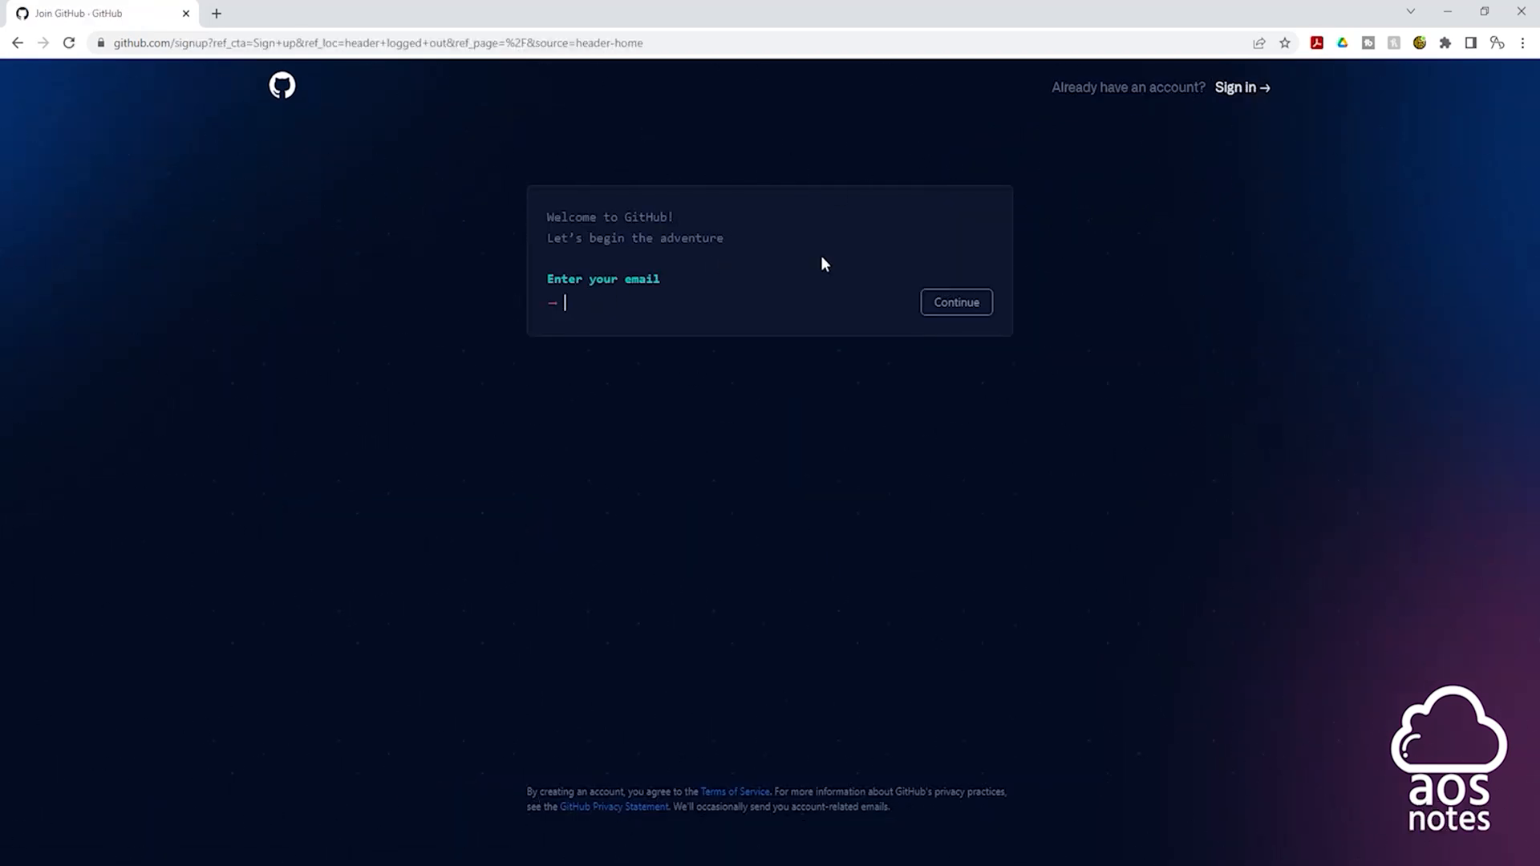
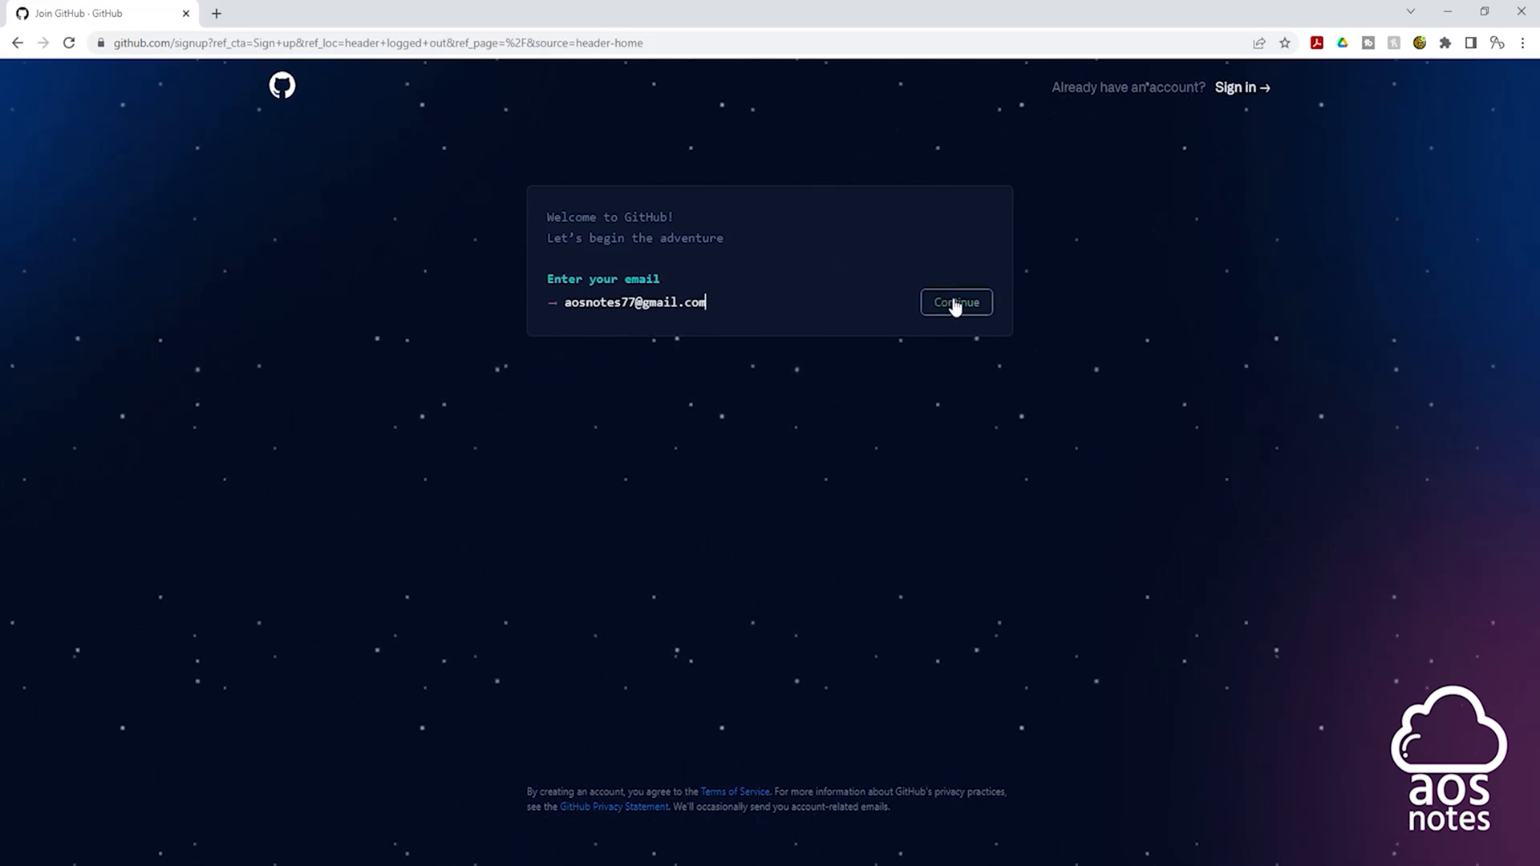
{"action": "left_click", "coordinate": [956, 302]}
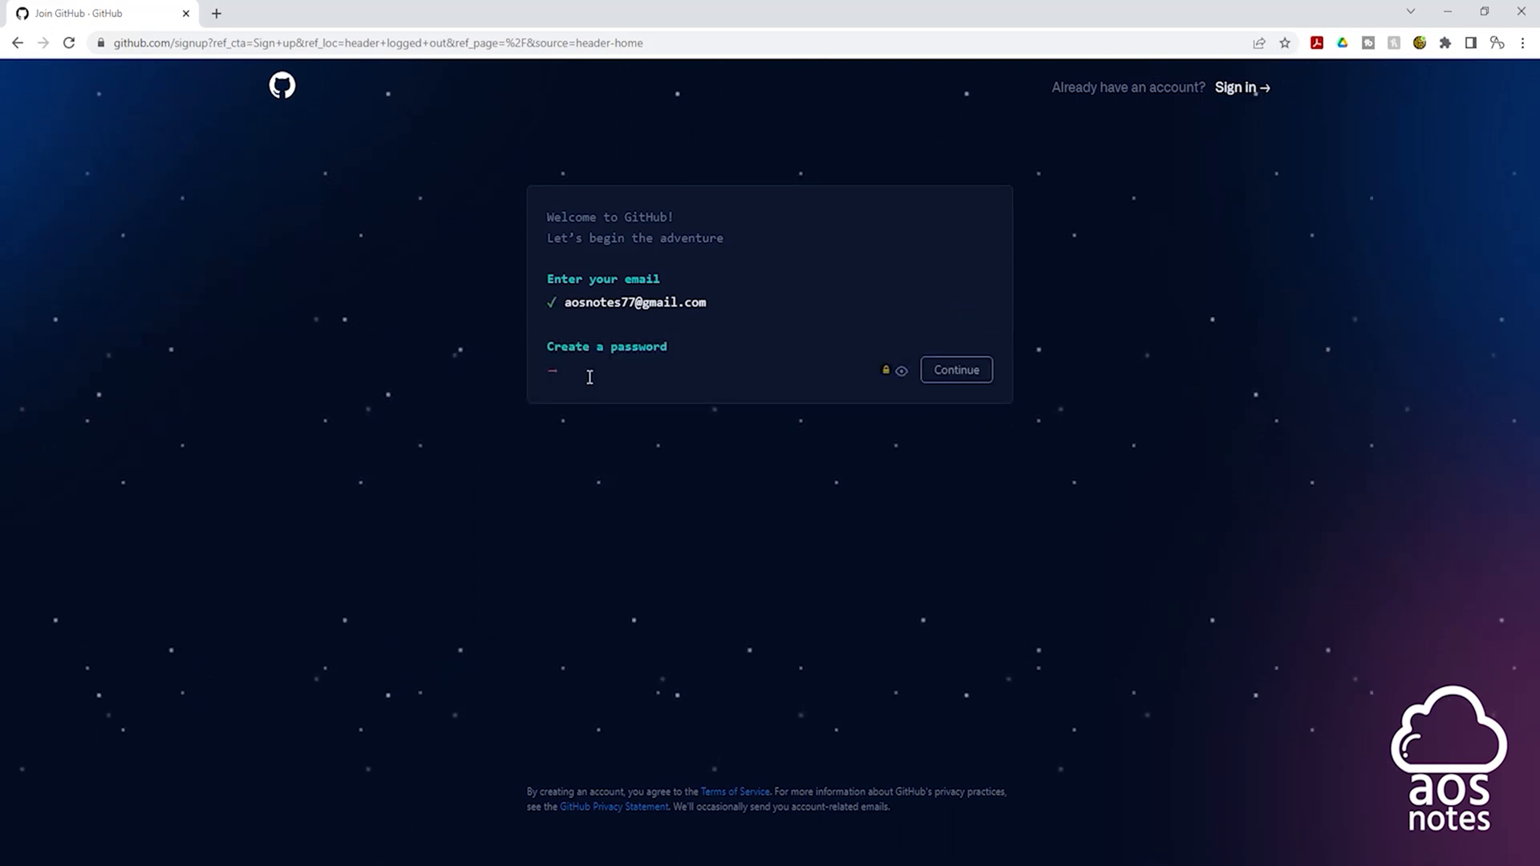
Enter a strong password, continue, and enter the username aosnotes77.
{"action": "type", "text": "••"}
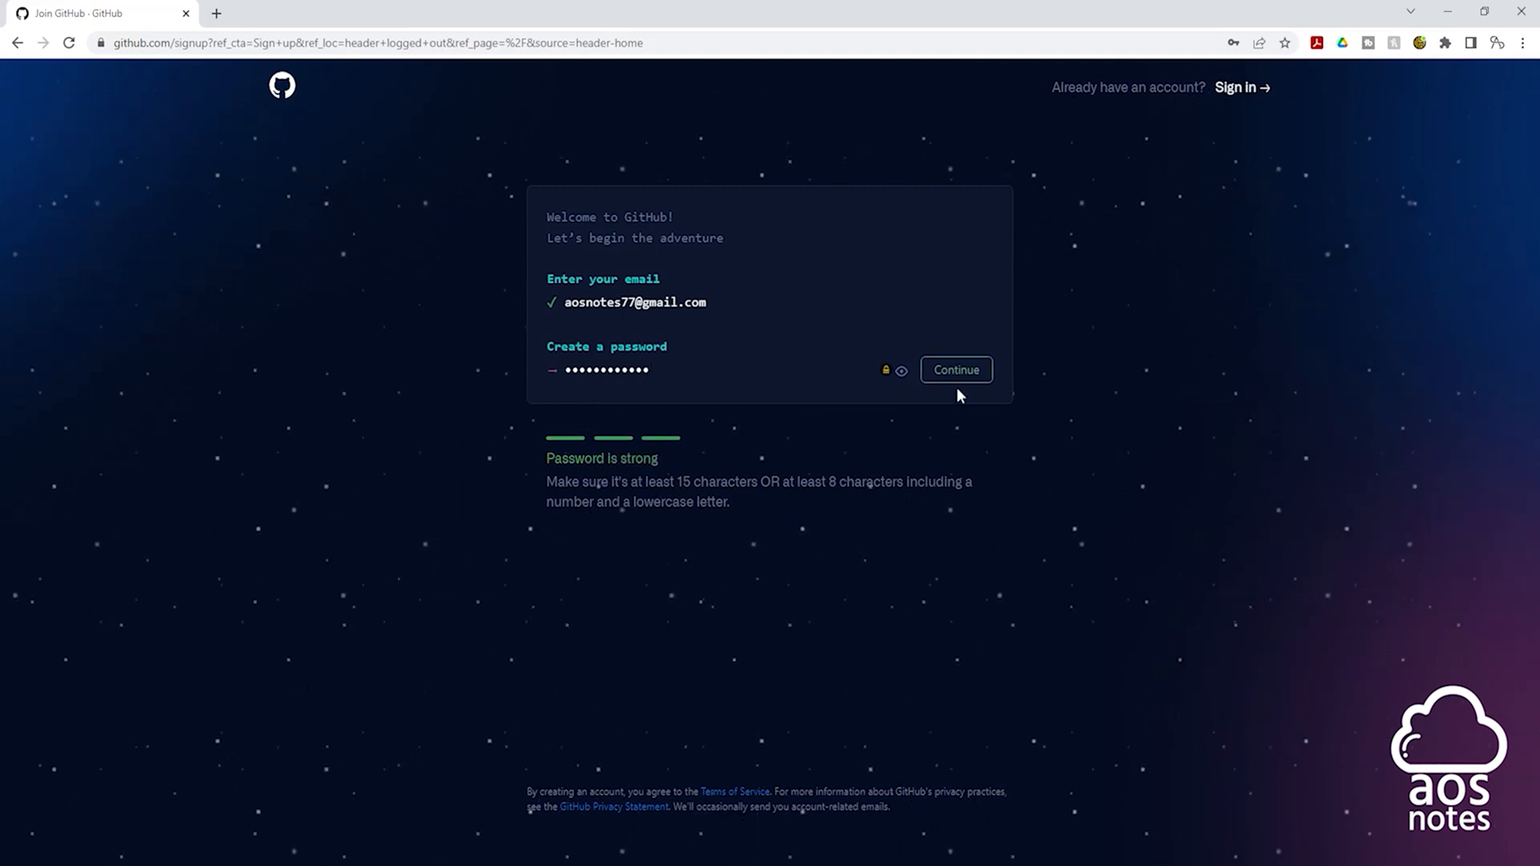
{"action": "left_click", "coordinate": [956, 369]}
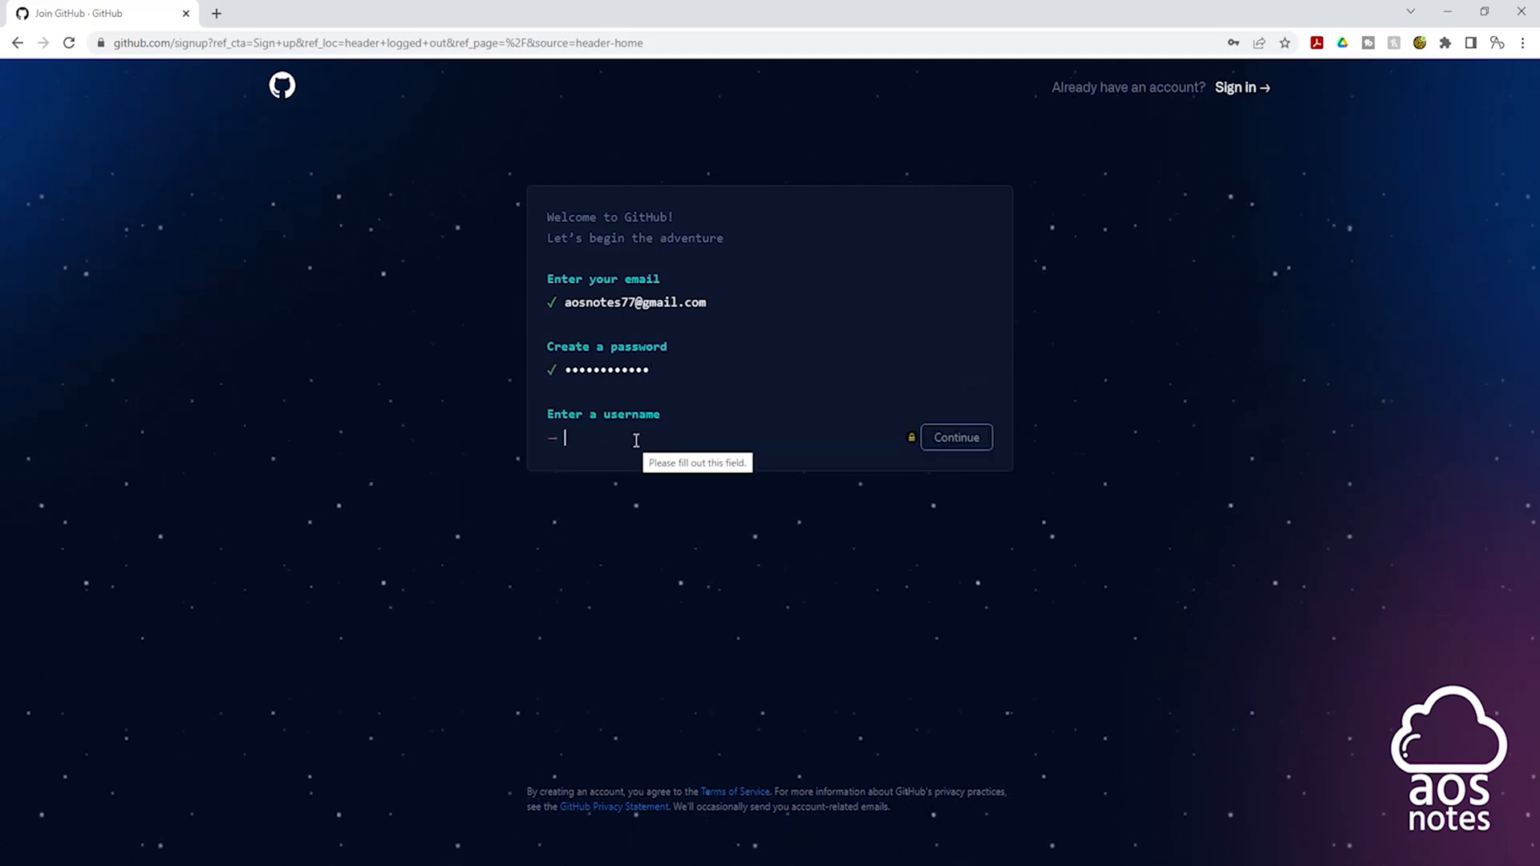
{"action": "type", "text": "a"}
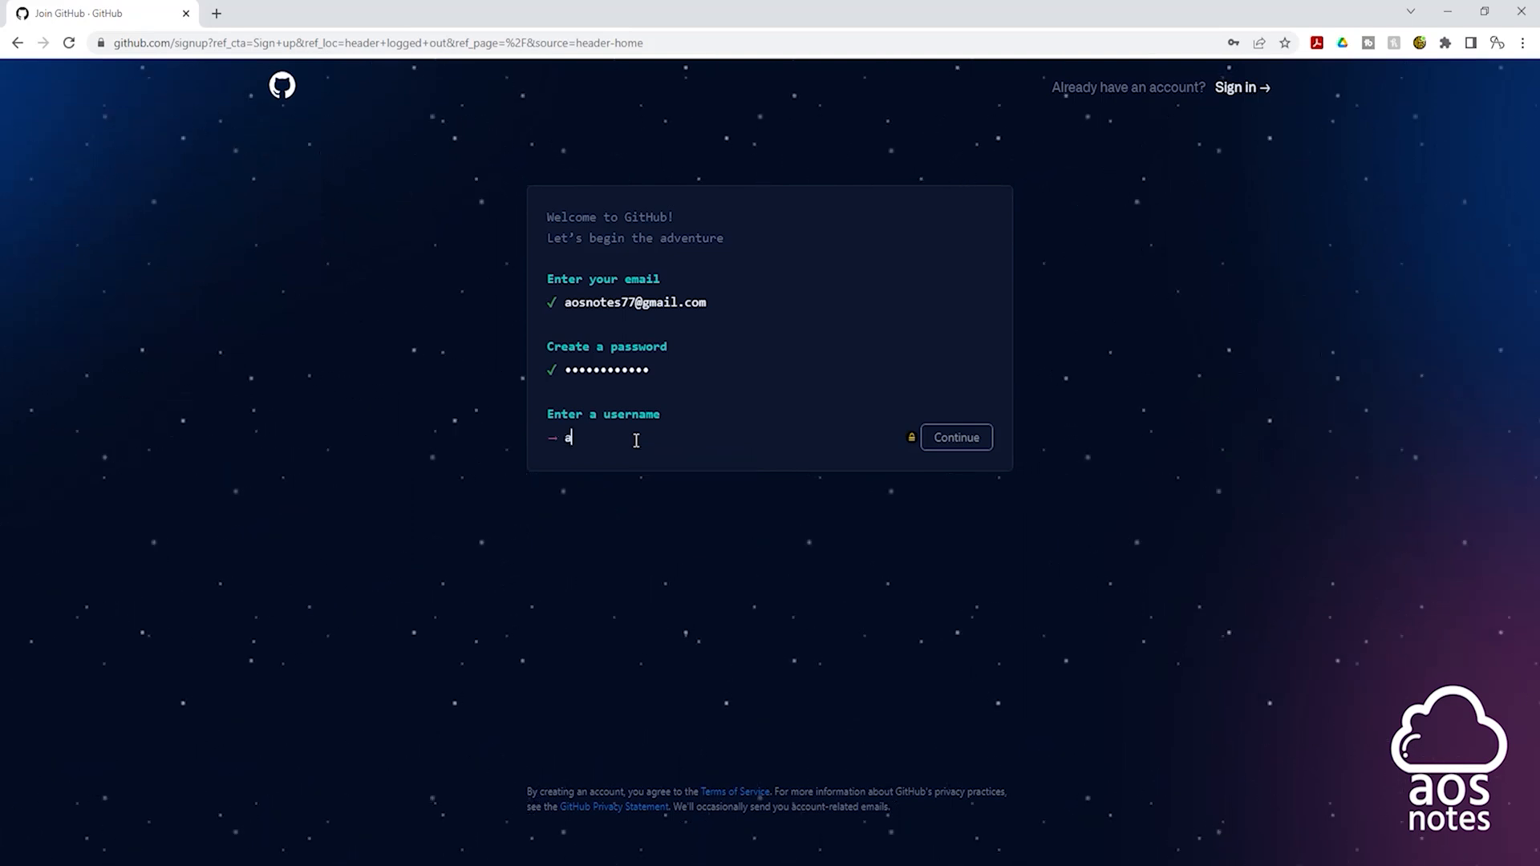
{"action": "type", "text": "aosnotes77"}
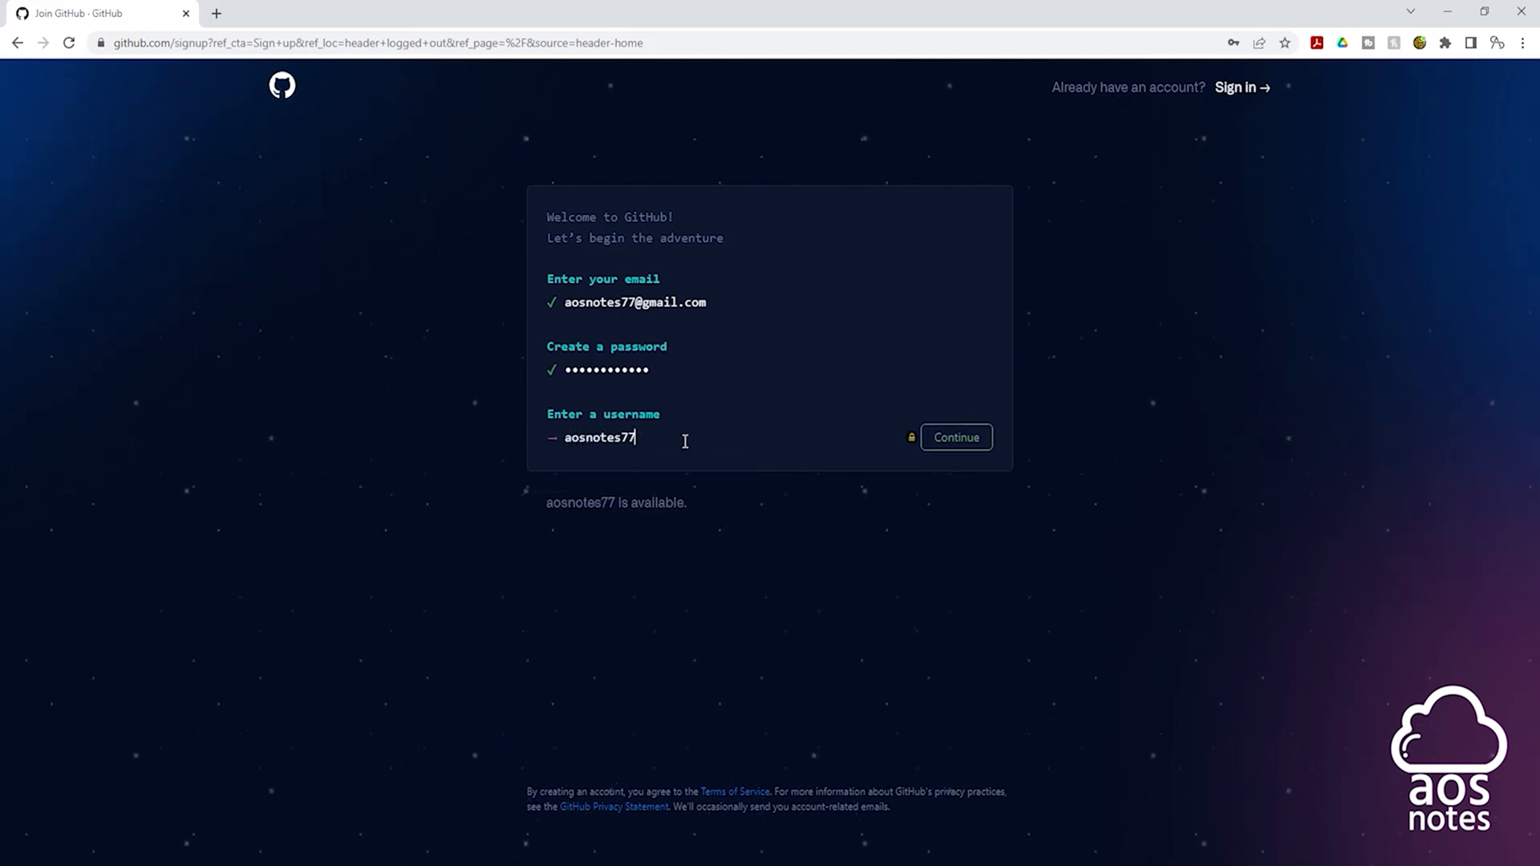
Accept the username and answer 'n' to decline product update emails.
{"action": "left_click", "coordinate": [956, 436]}
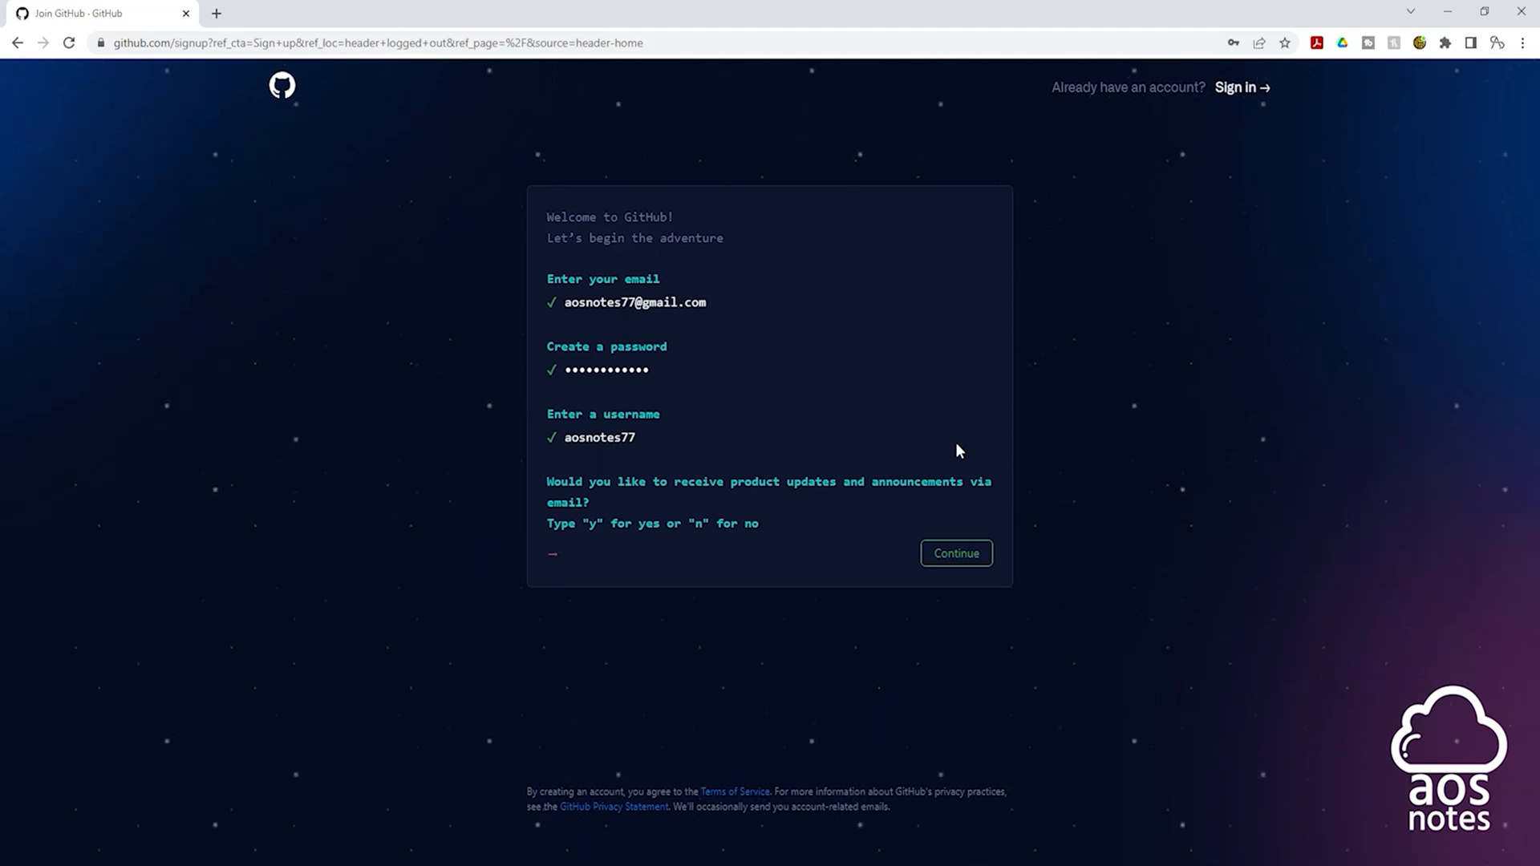
{"action": "left_click", "coordinate": [564, 554]}
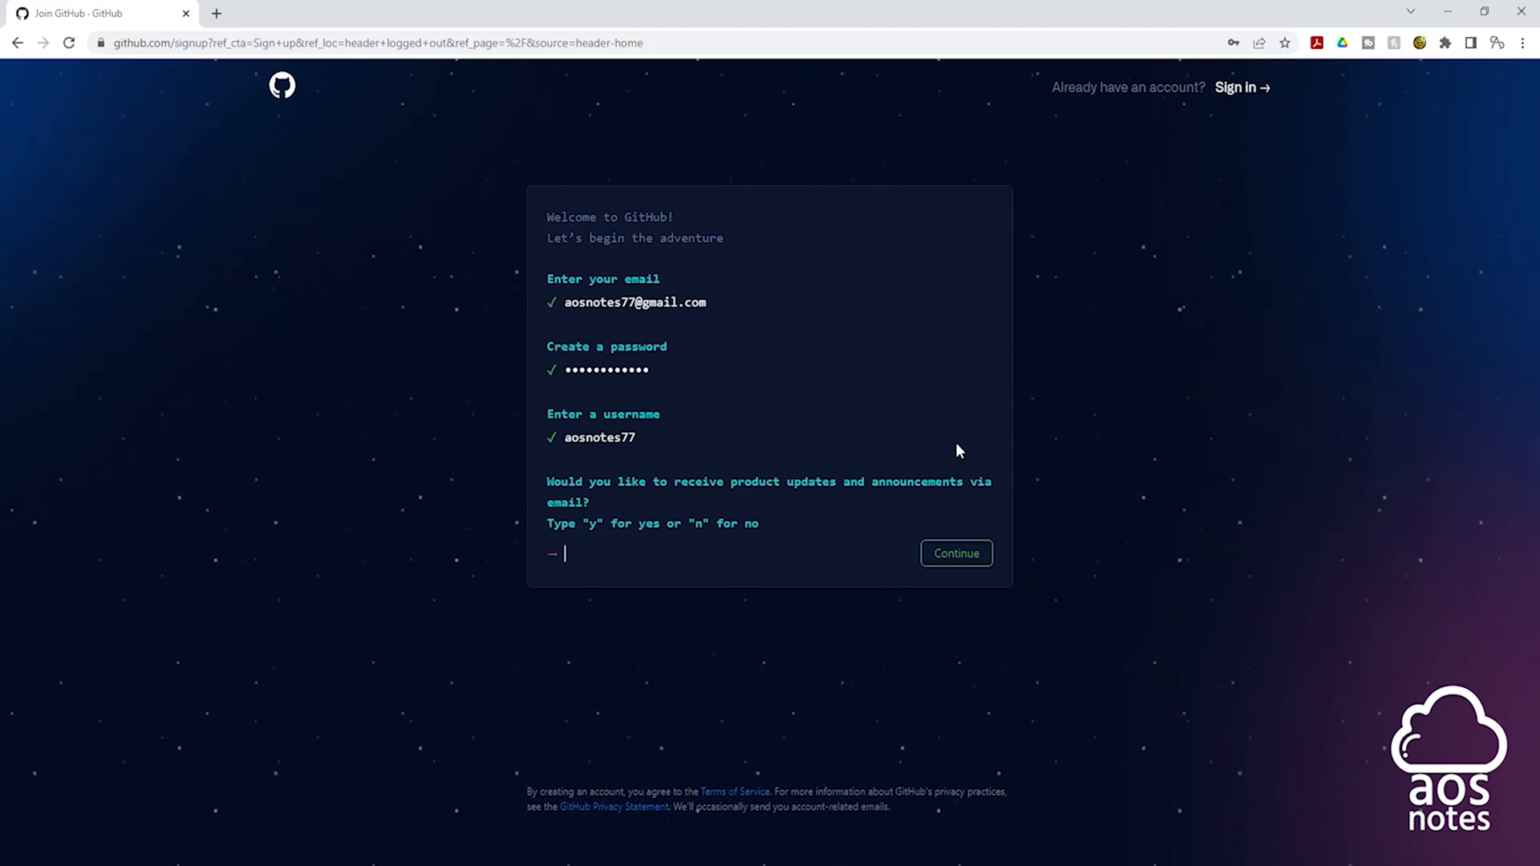
{"action": "type", "text": "n"}
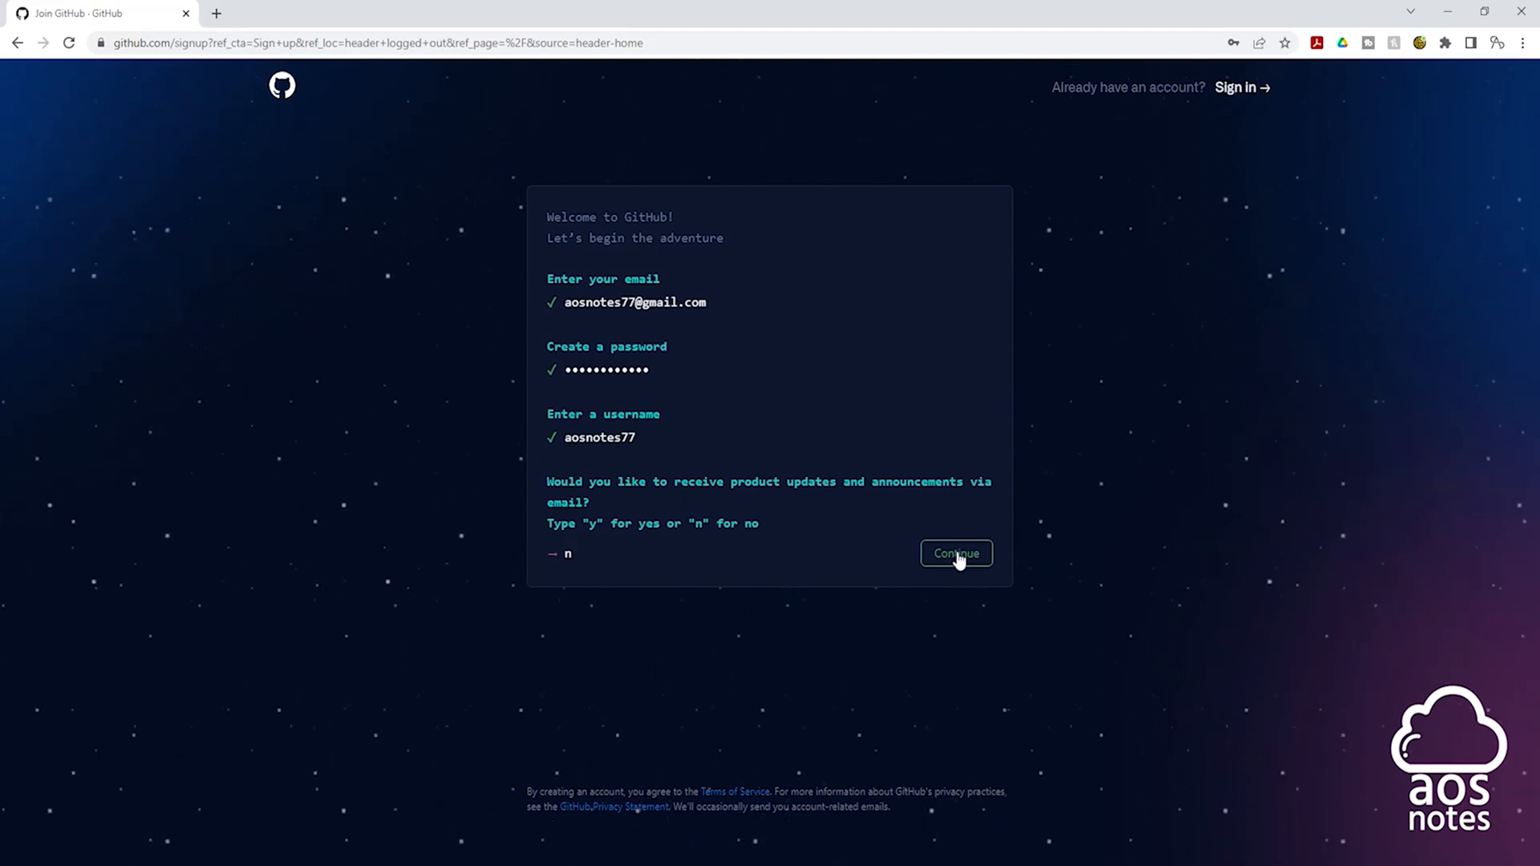
{"action": "left_click", "coordinate": [956, 554]}
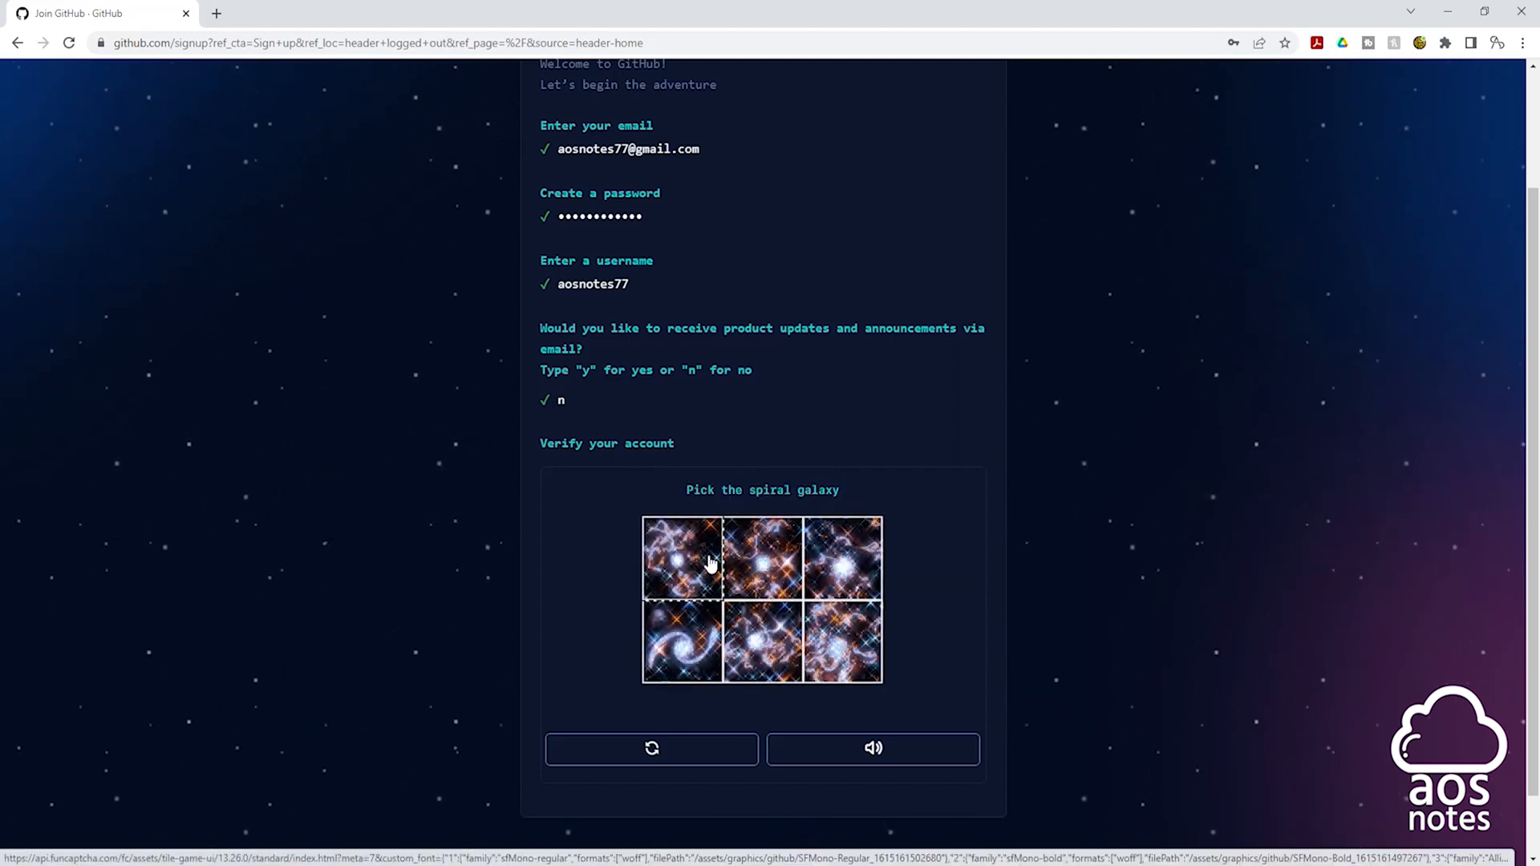
Solve the verification puzzle by picking the spiral galaxy and create the account.
{"action": "left_click", "coordinate": [683, 655]}
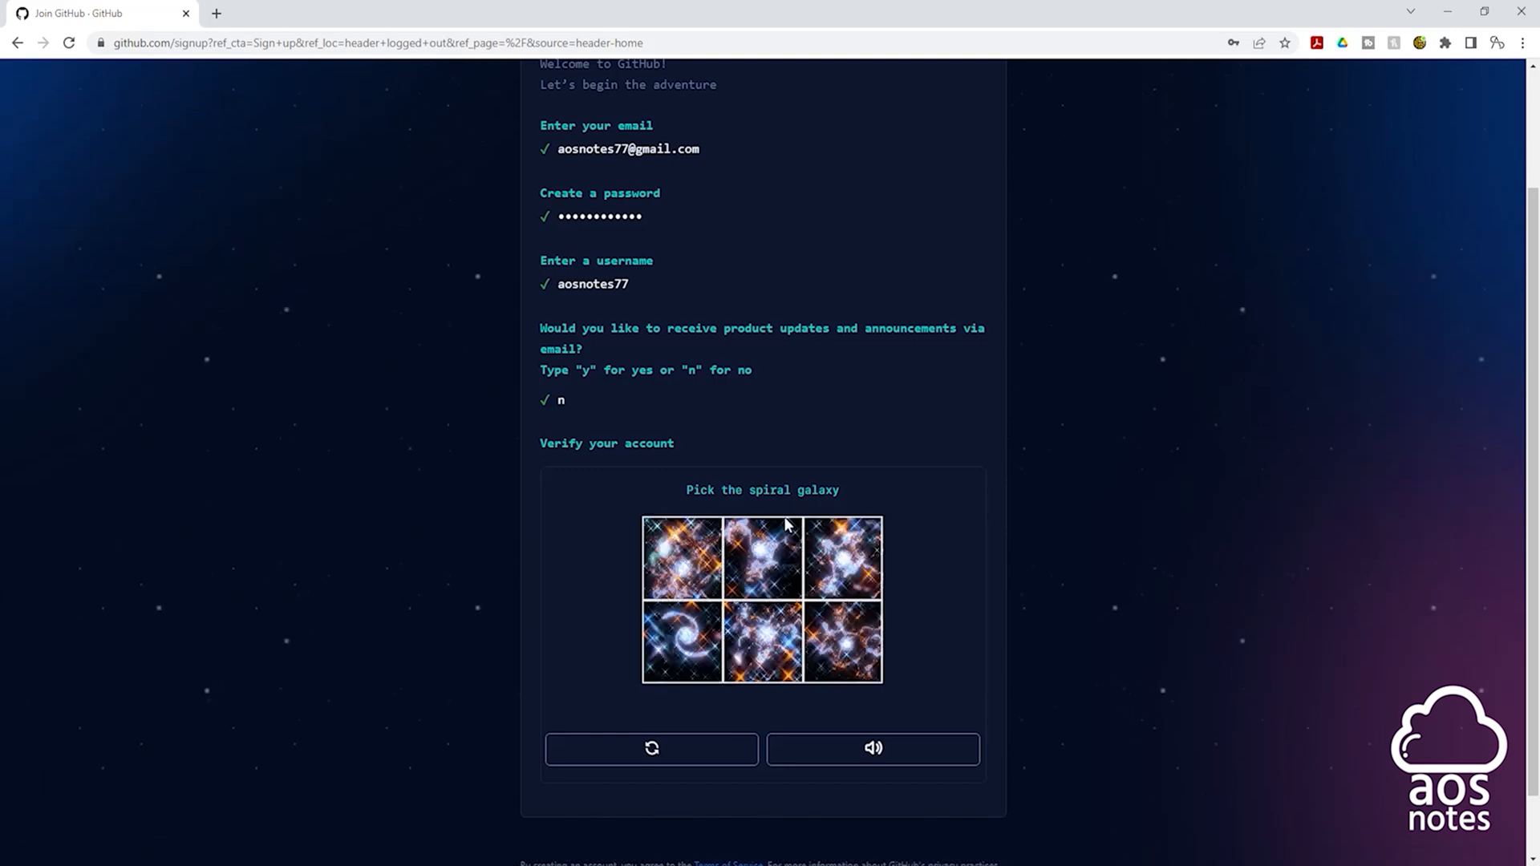
{"action": "left_click", "coordinate": [680, 642]}
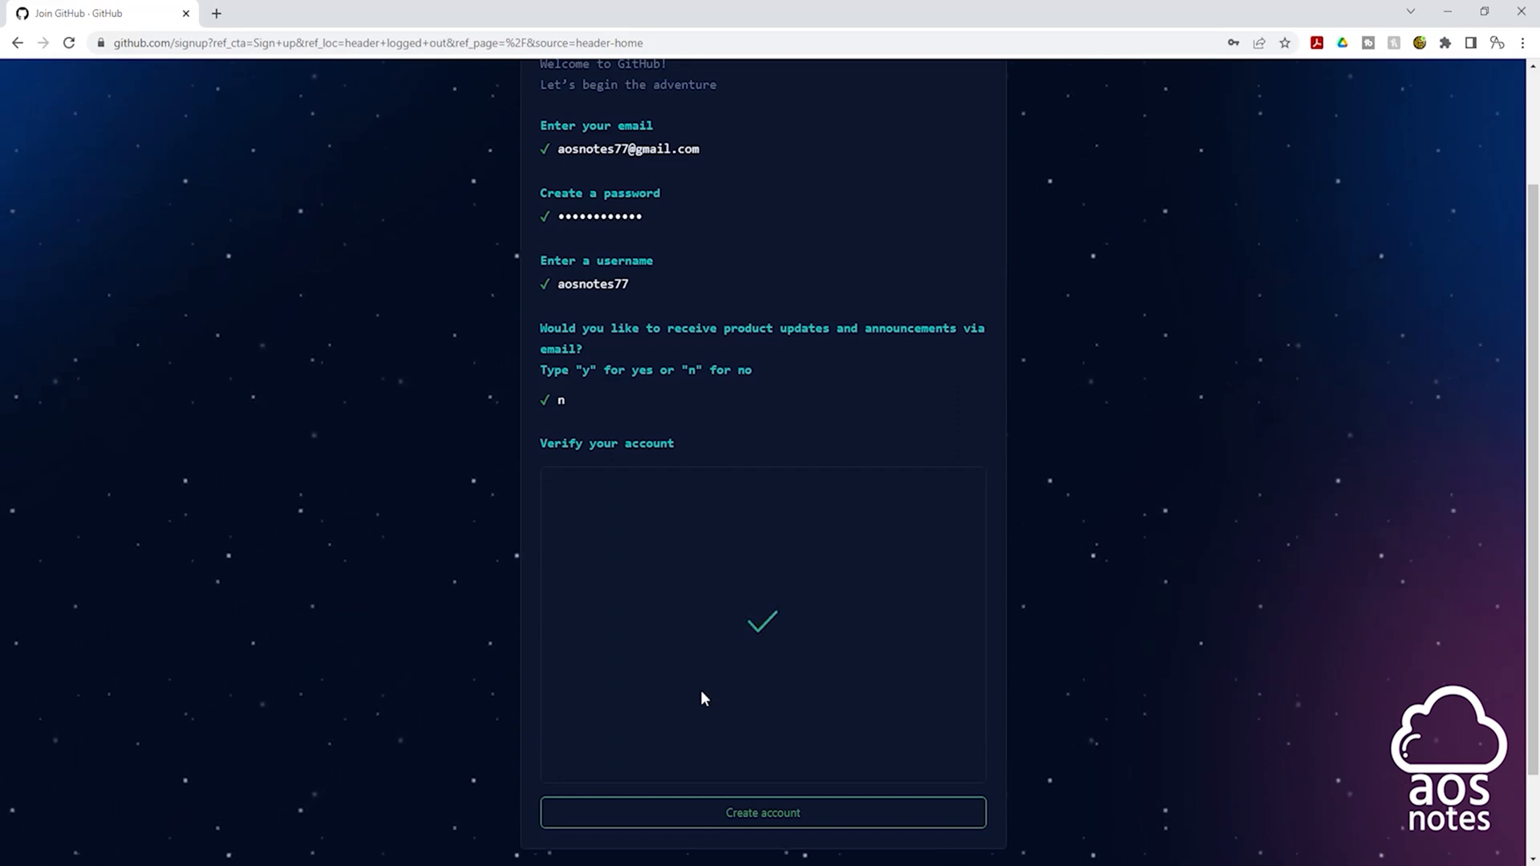
{"action": "mouse_move", "coordinate": [706, 821]}
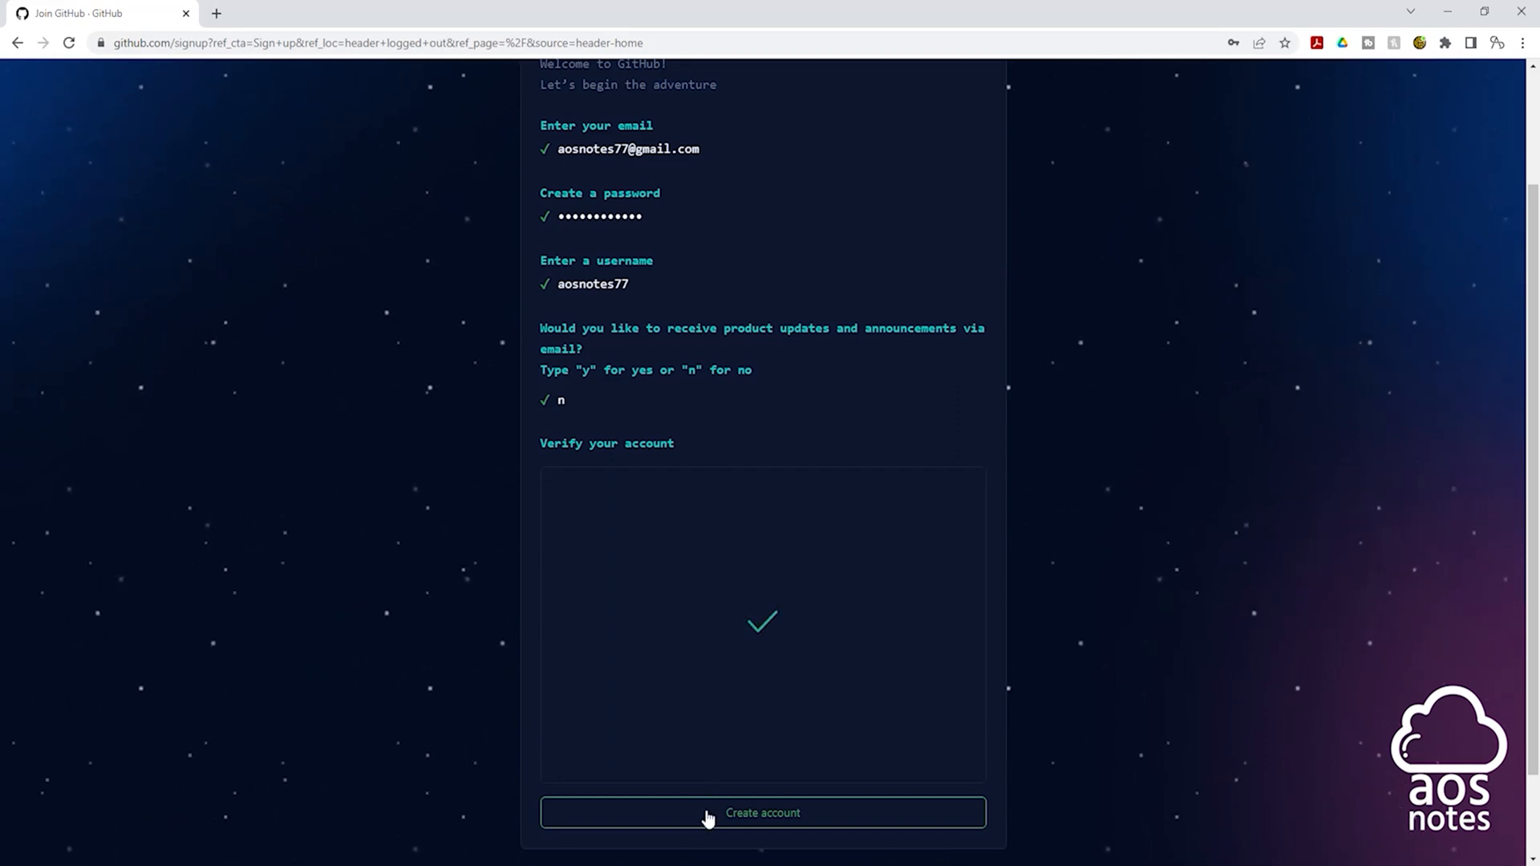
{"action": "left_click", "coordinate": [762, 812]}
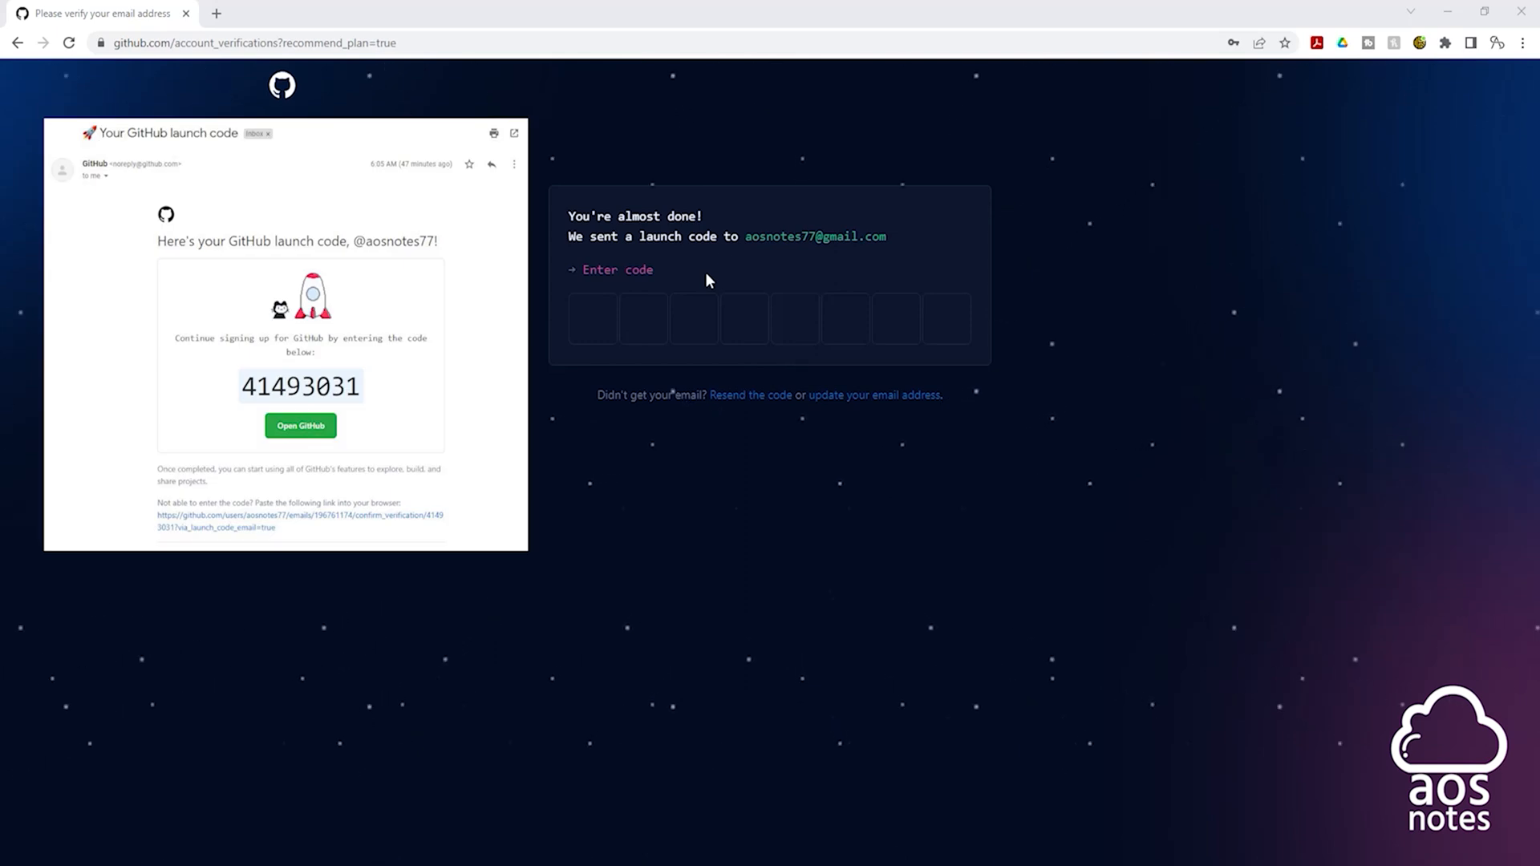
{"action": "left_click", "coordinate": [592, 317]}
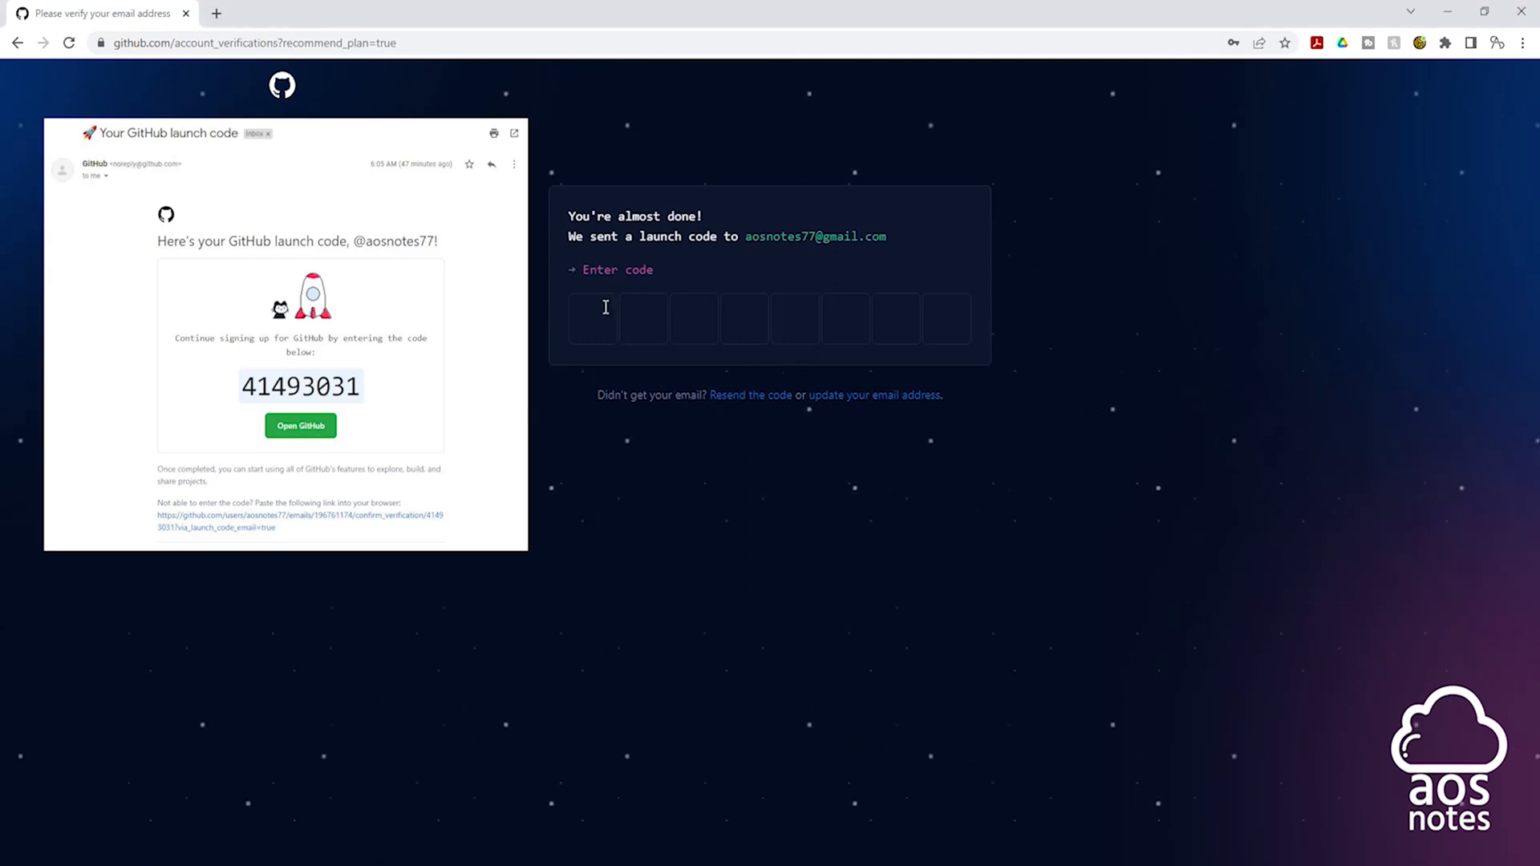
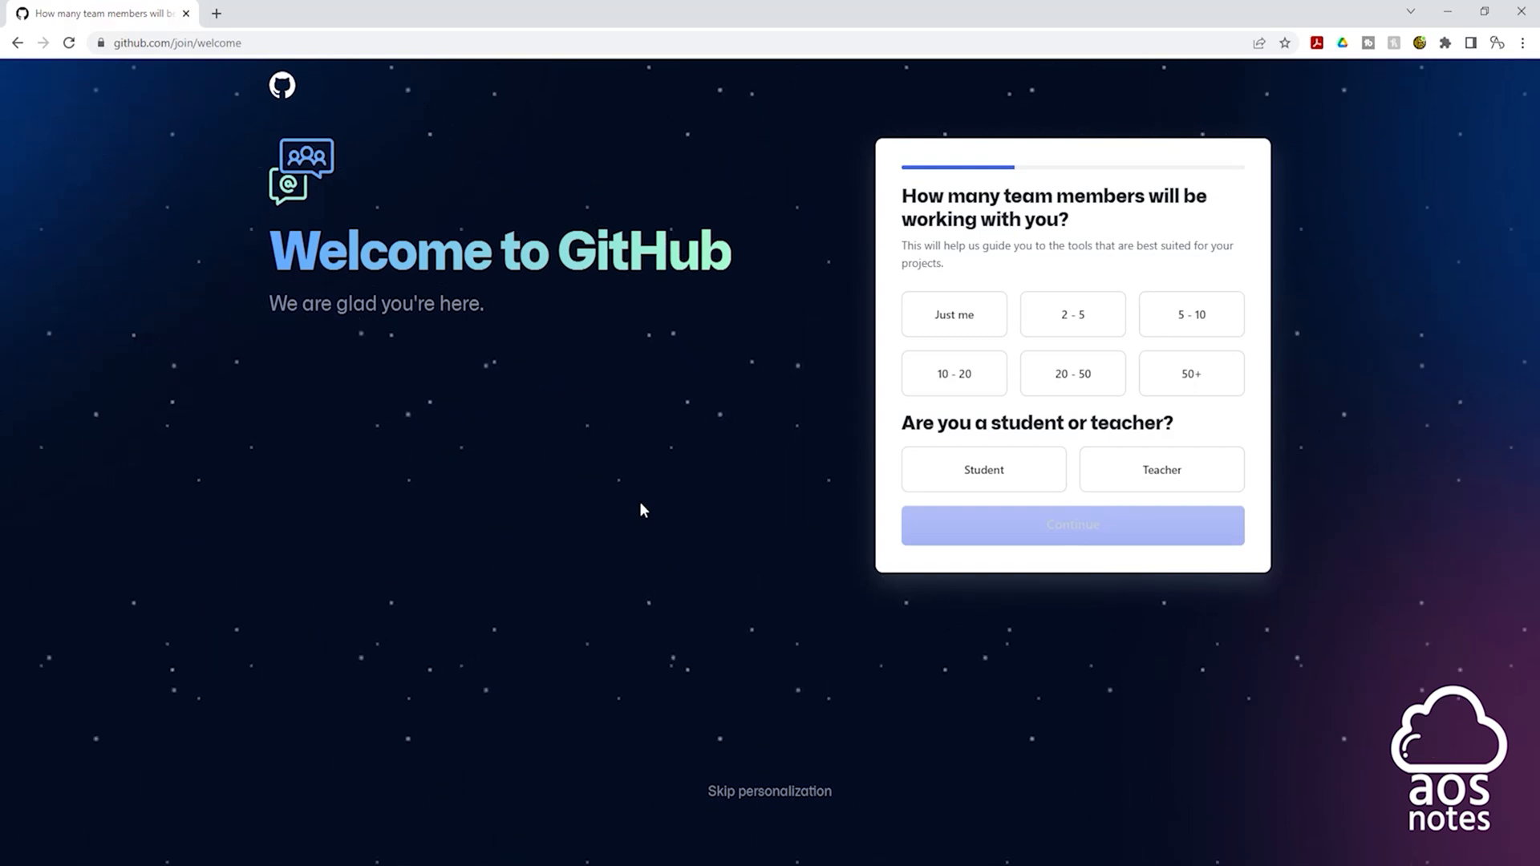
{"action": "mouse_move", "coordinate": [646, 649]}
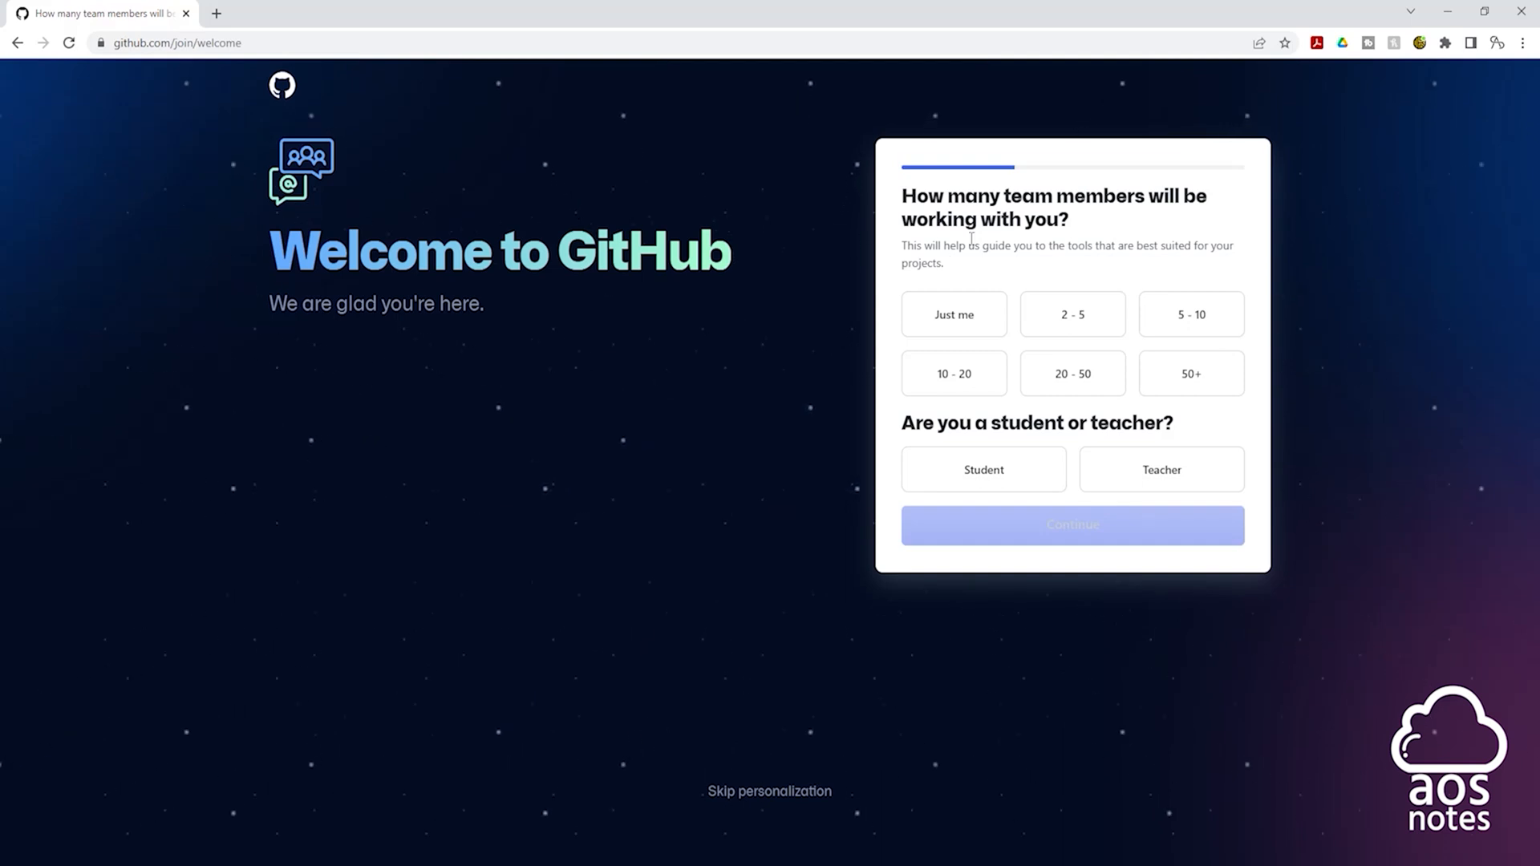
{"action": "mouse_move", "coordinate": [979, 272]}
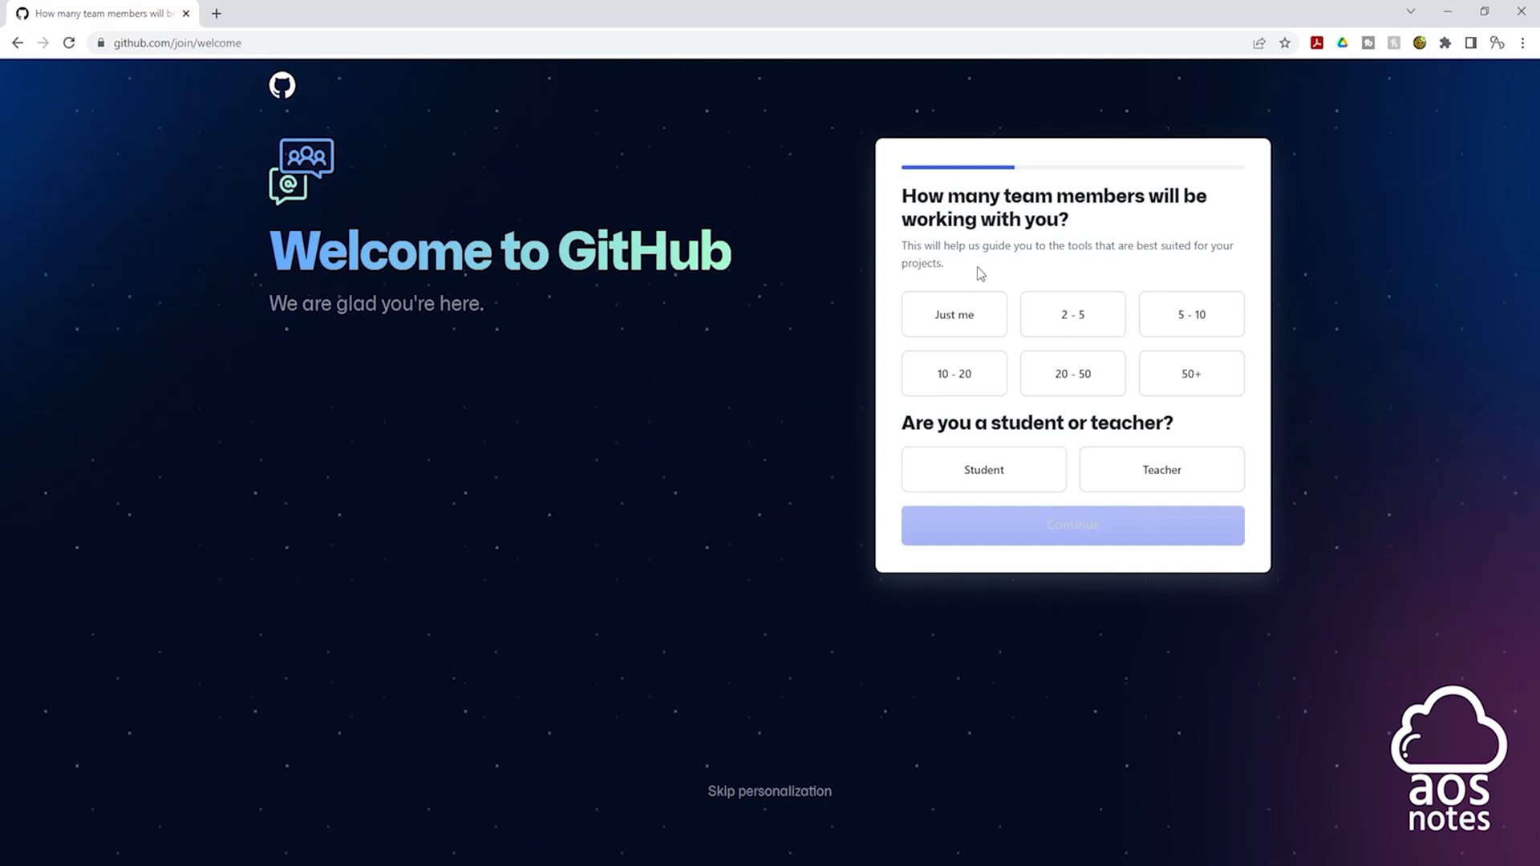
{"action": "mouse_move", "coordinate": [969, 266]}
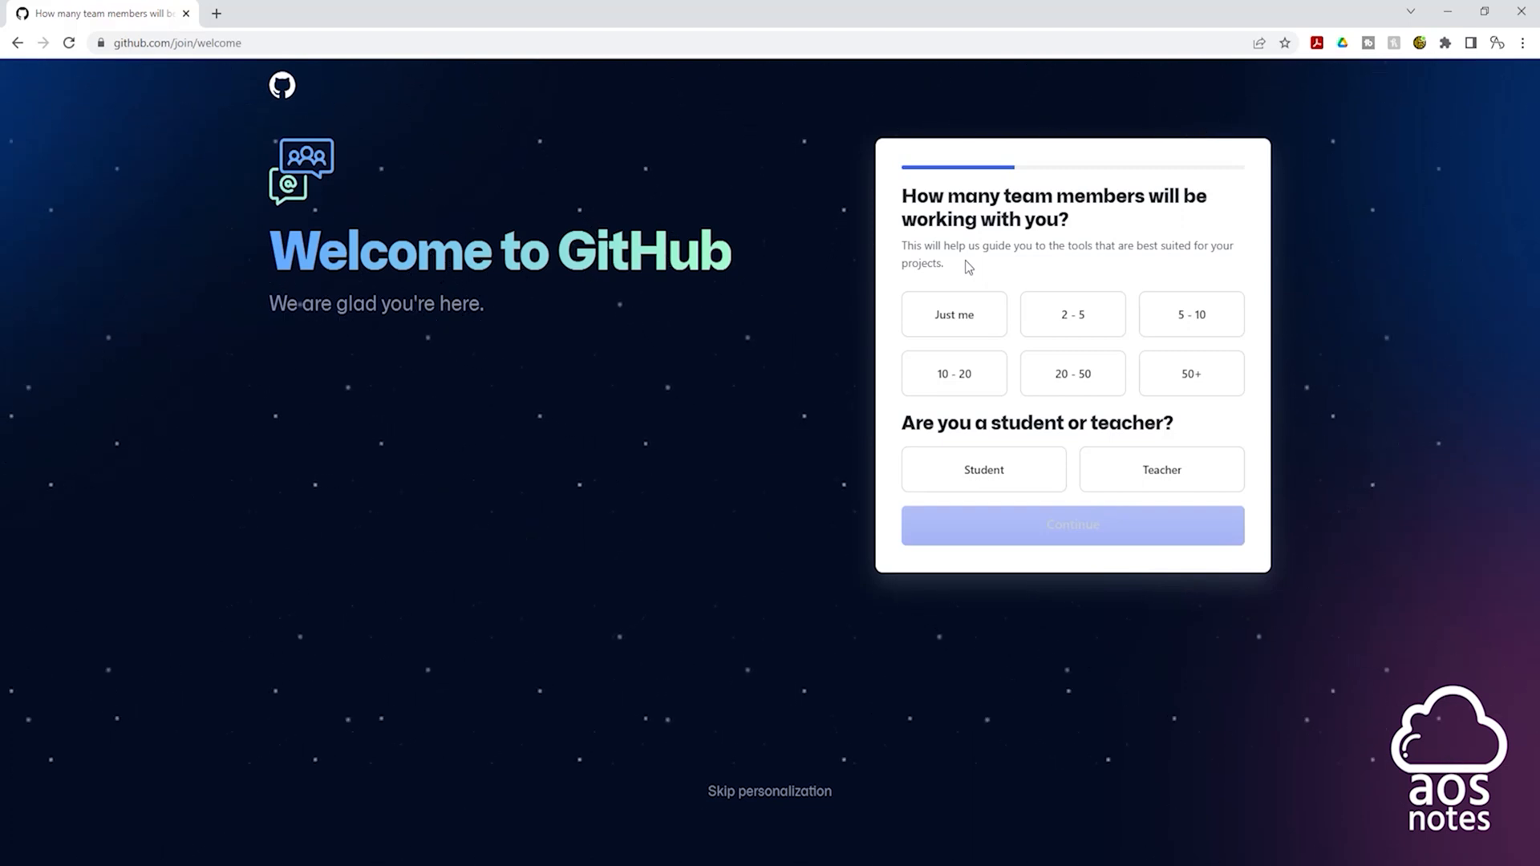
Answer the welcome questions as Just me and Student, continuing with no features picked.
{"action": "left_click", "coordinate": [953, 315]}
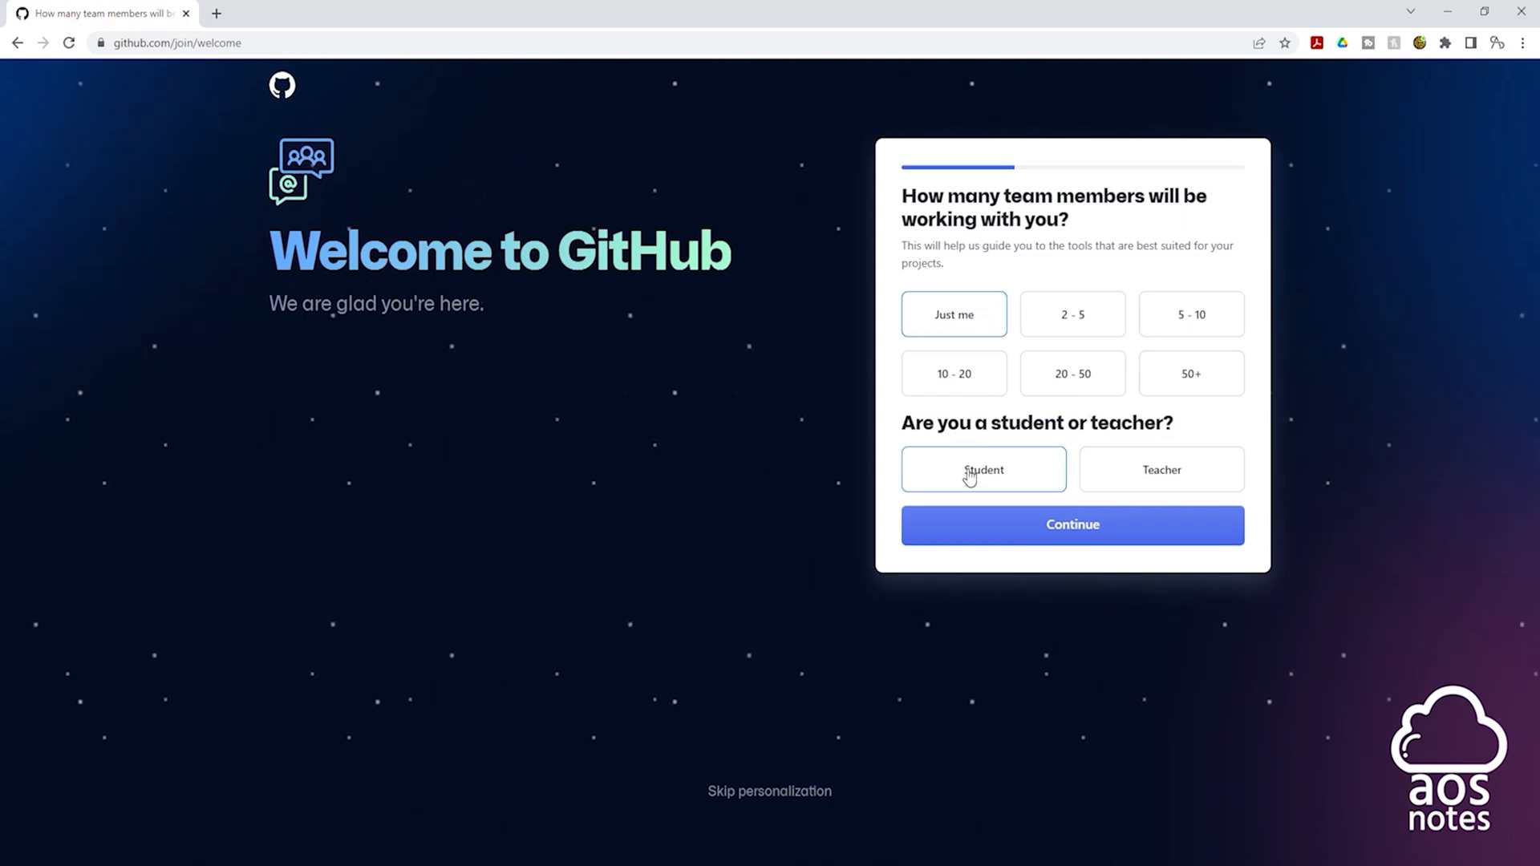
{"action": "left_click", "coordinate": [1072, 525]}
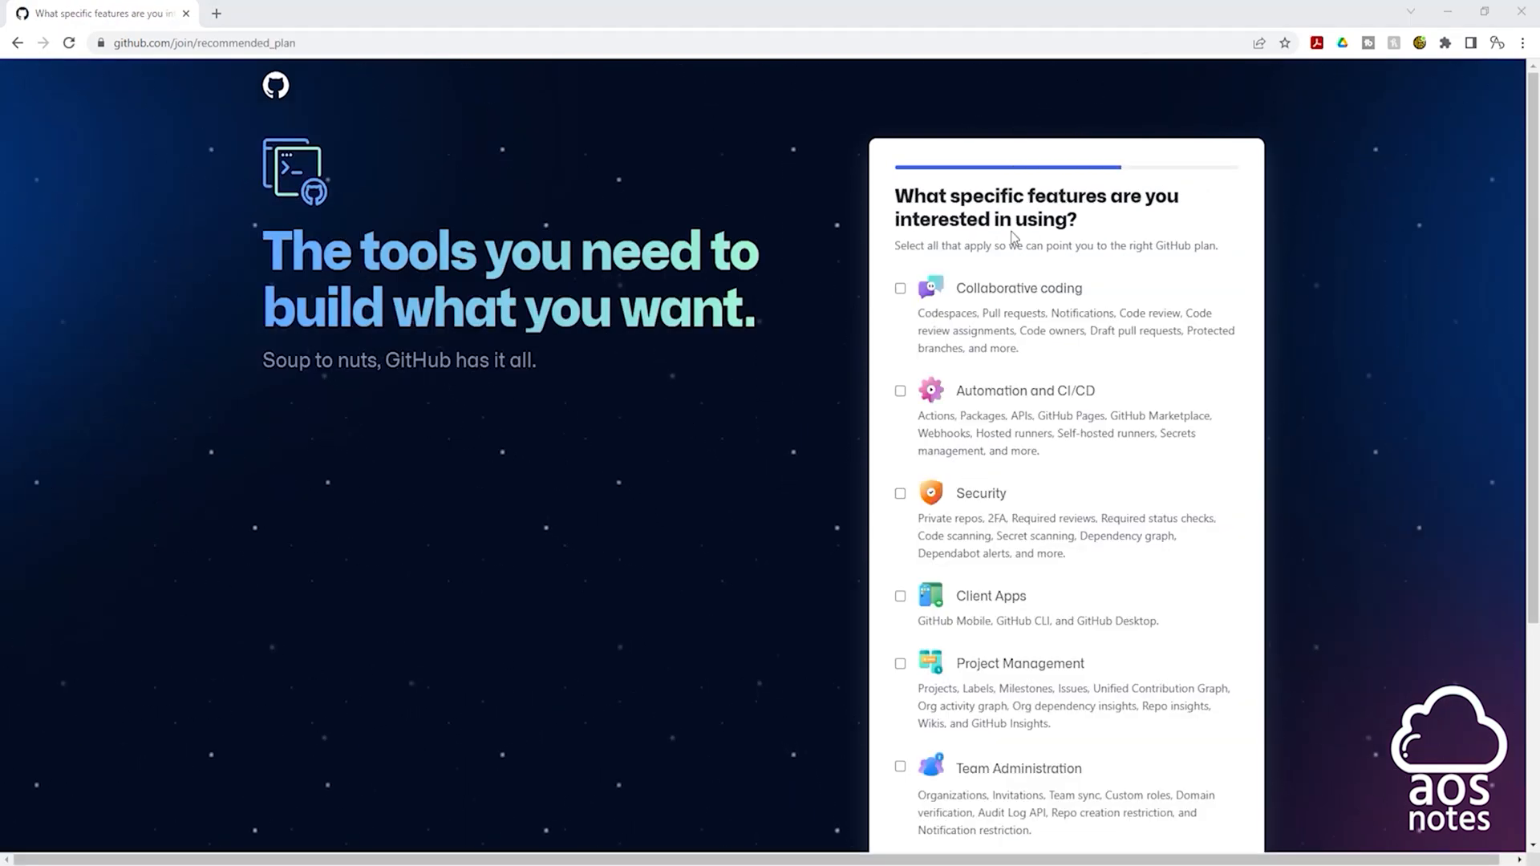
{"action": "scroll", "scroll_direction": "down", "scroll_amount": 3}
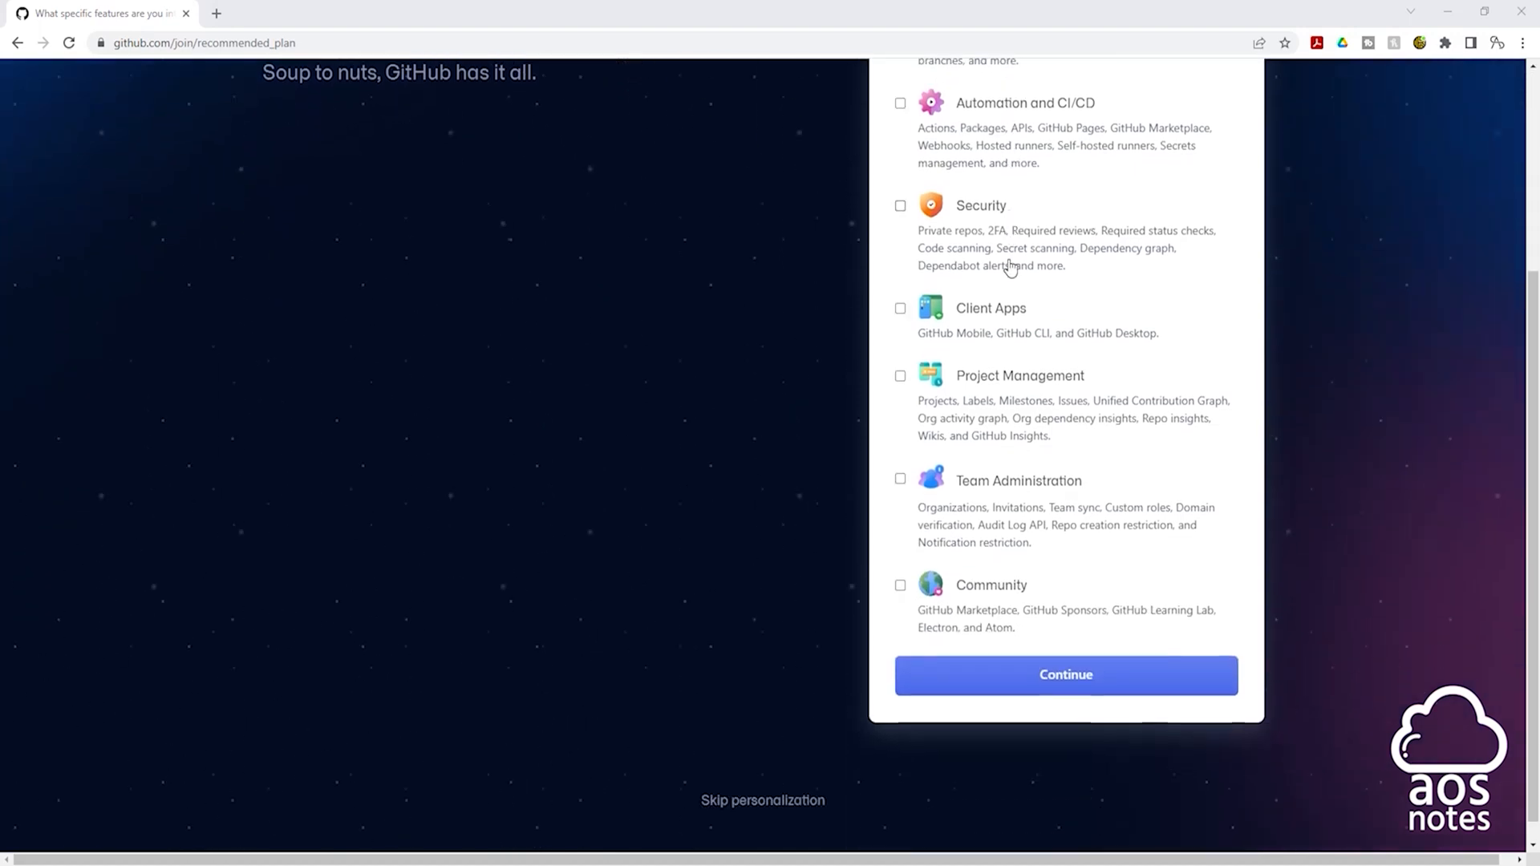
{"action": "left_click", "coordinate": [1065, 676]}
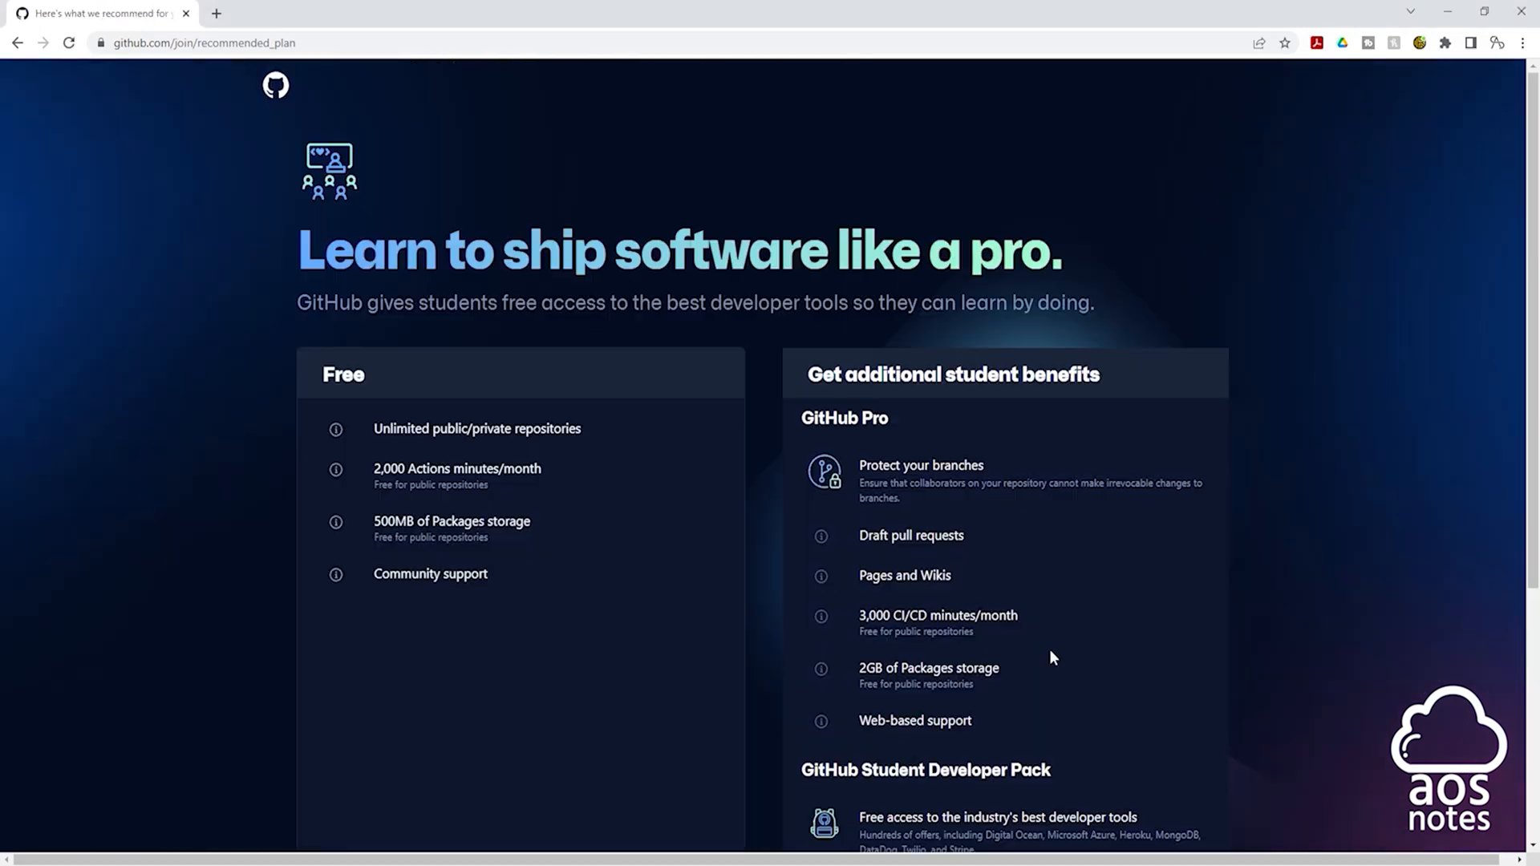
{"action": "mouse_move", "coordinate": [715, 330]}
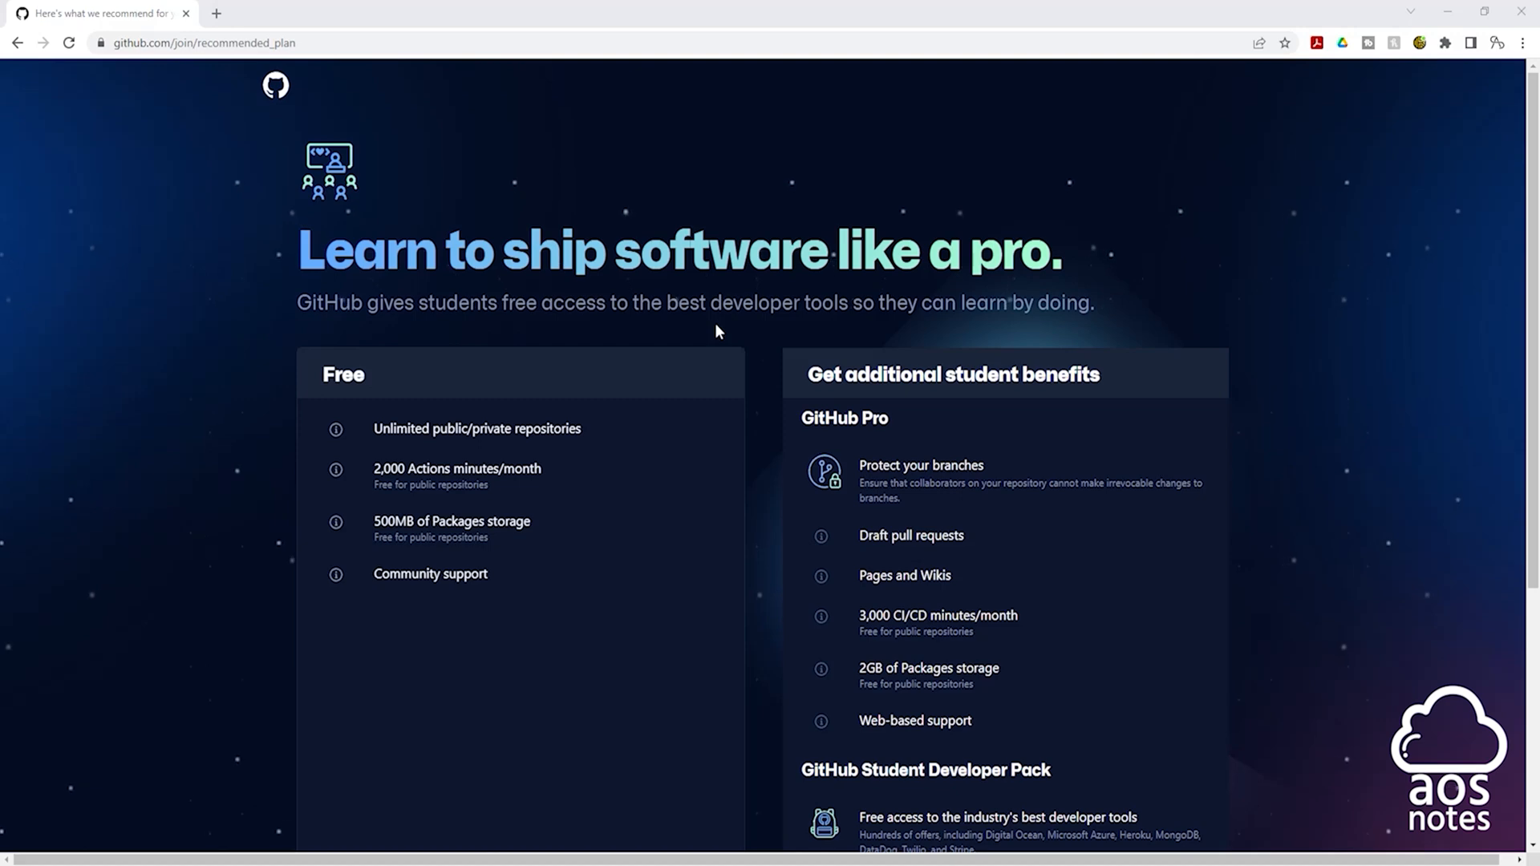
{"action": "mouse_move", "coordinate": [420, 381]}
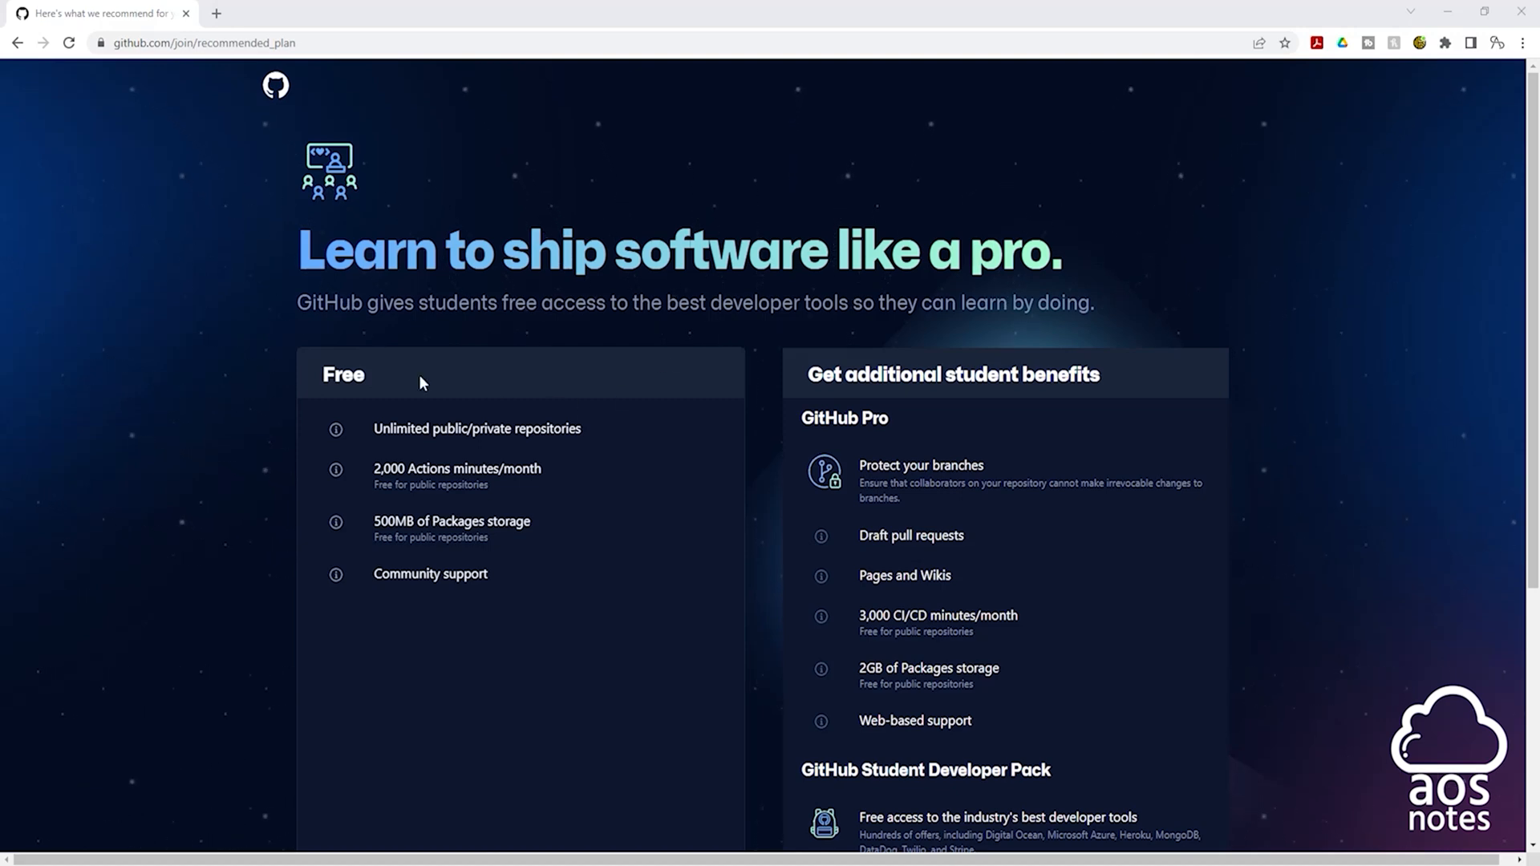
{"action": "mouse_move", "coordinate": [792, 427]}
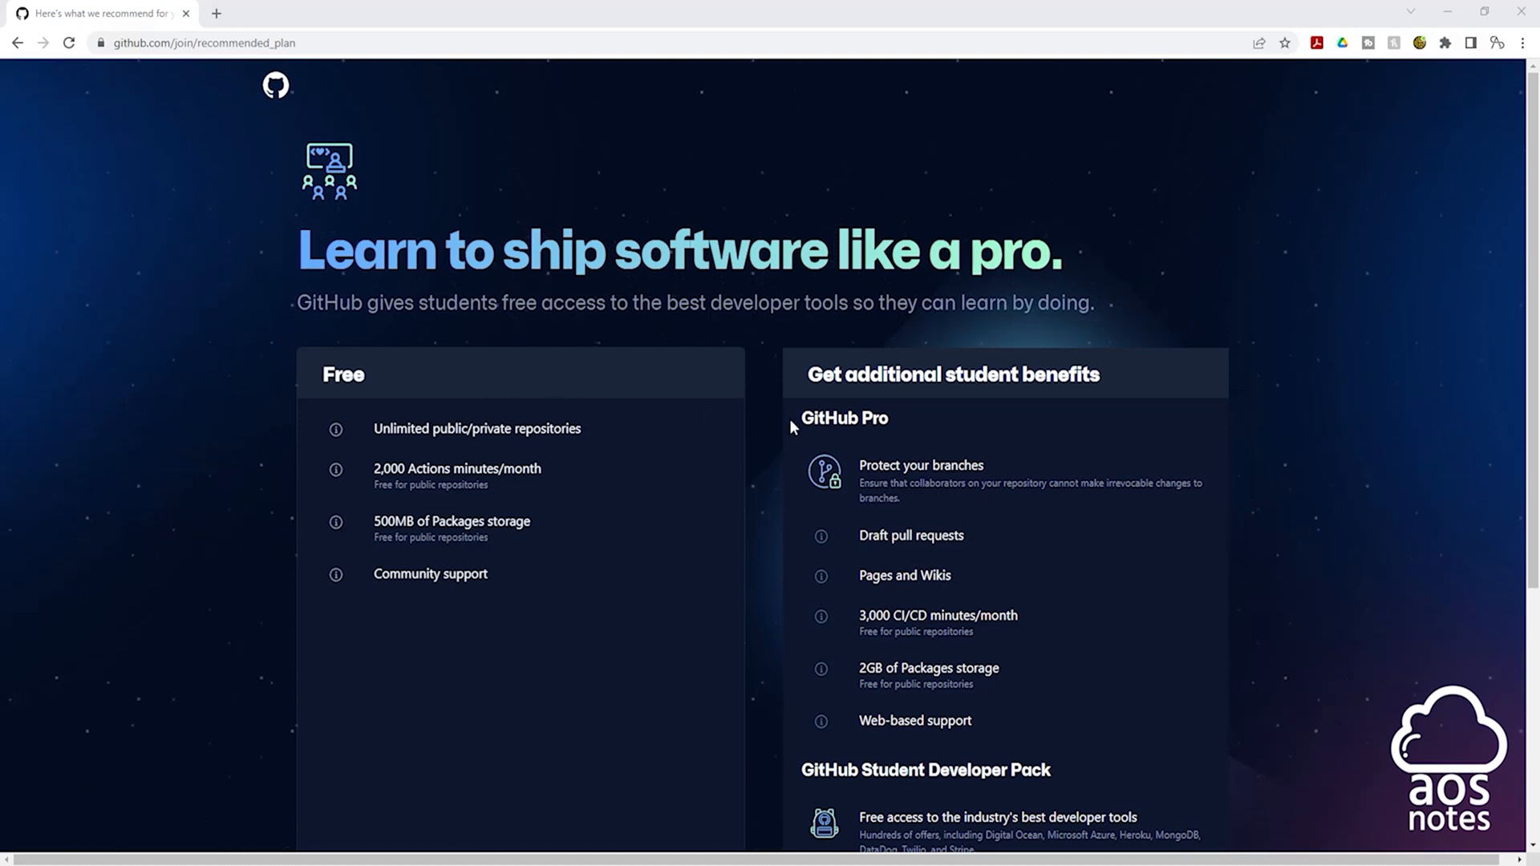
{"action": "mouse_move", "coordinate": [431, 385]}
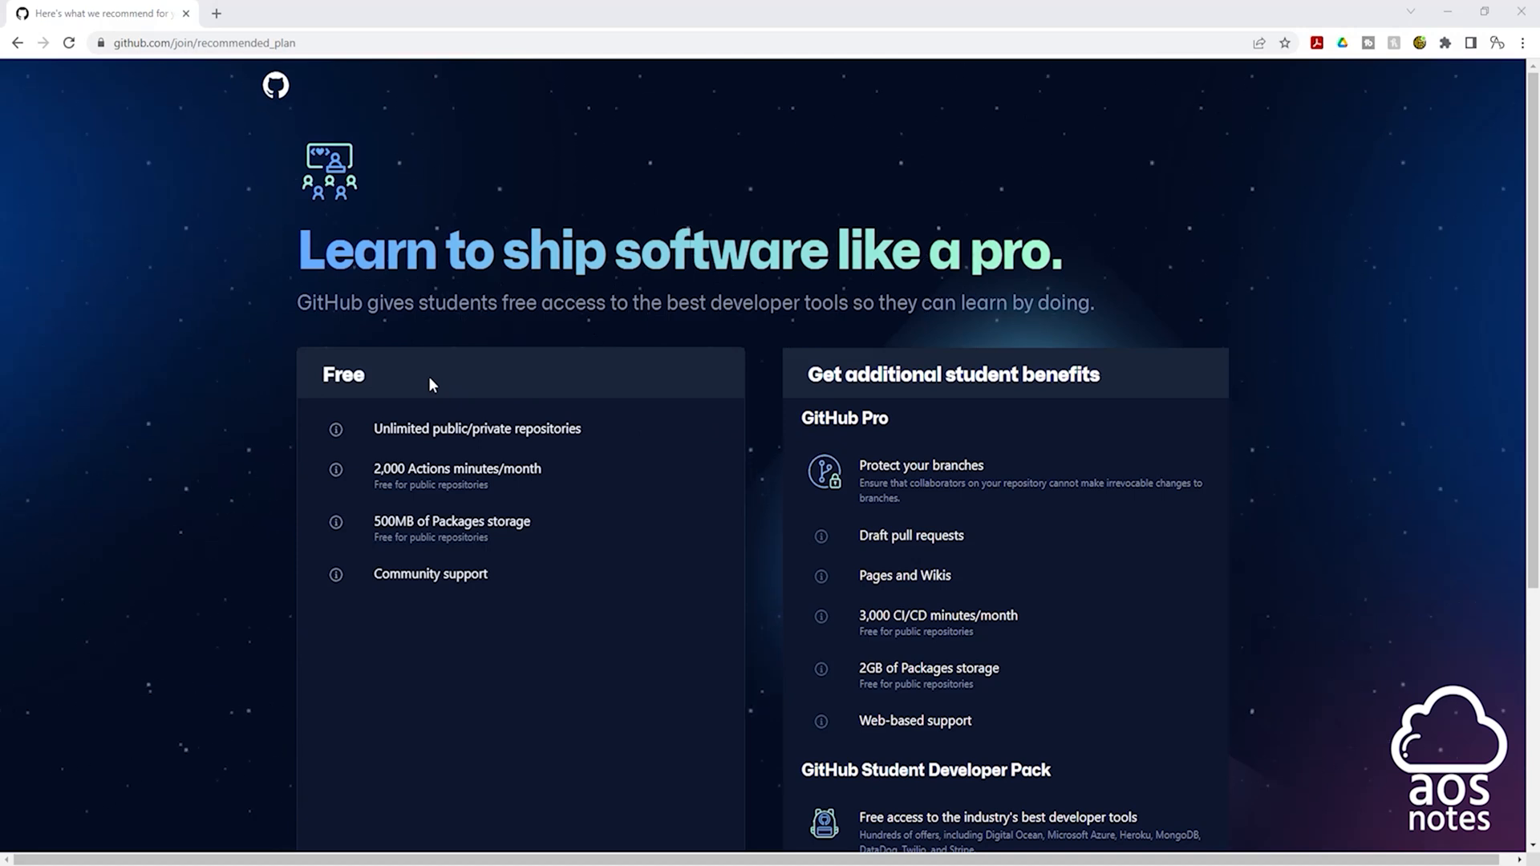
Scroll through the recommended student plan page to review the free-plan choice.
{"action": "scroll", "scroll_direction": "down", "scroll_amount": 3}
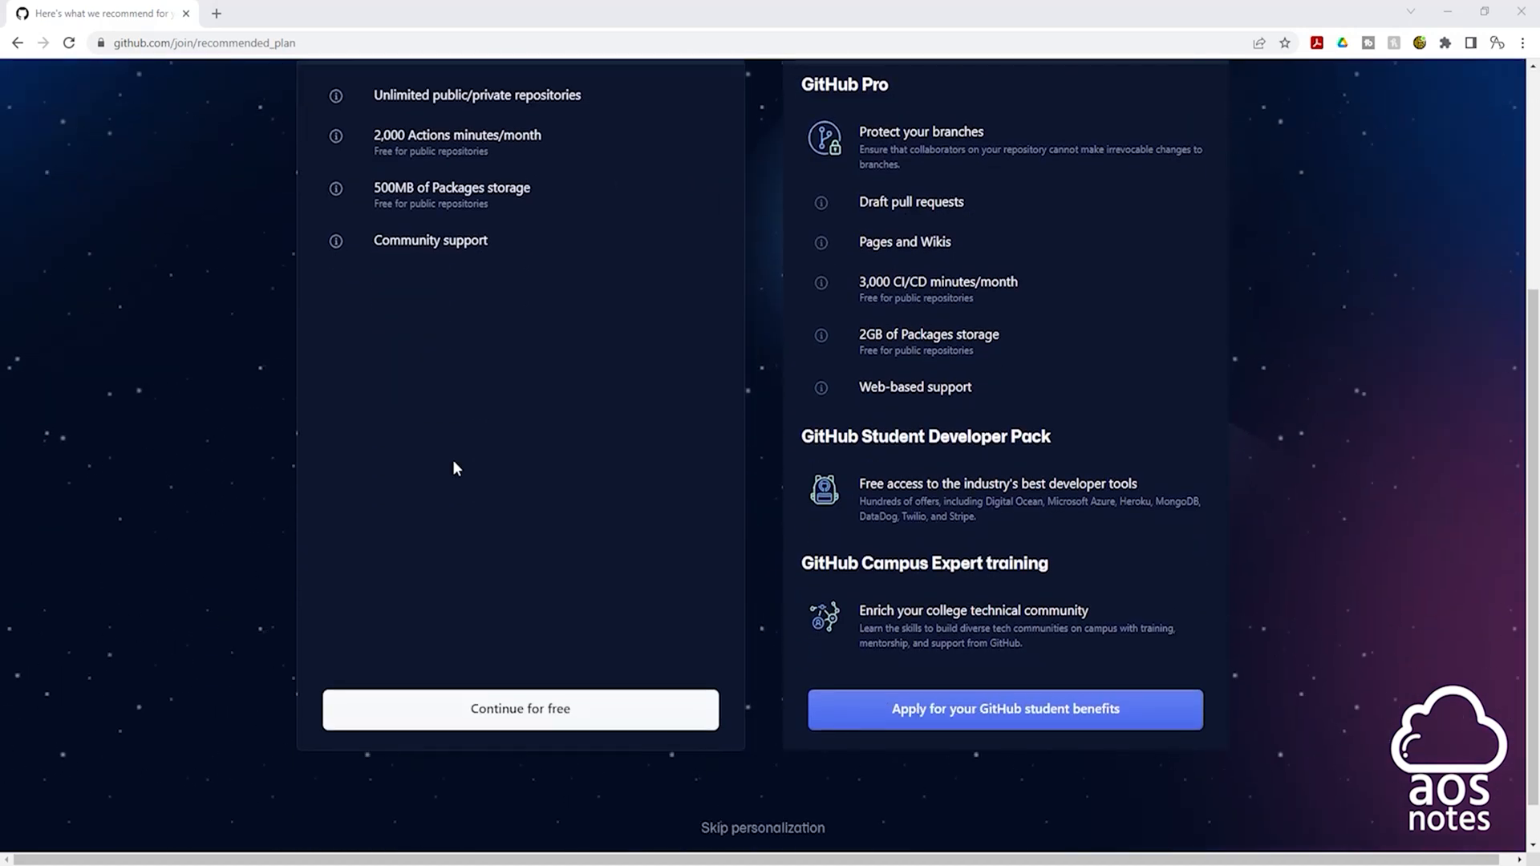
{"action": "scroll", "scroll_direction": "up", "scroll_amount": 3}
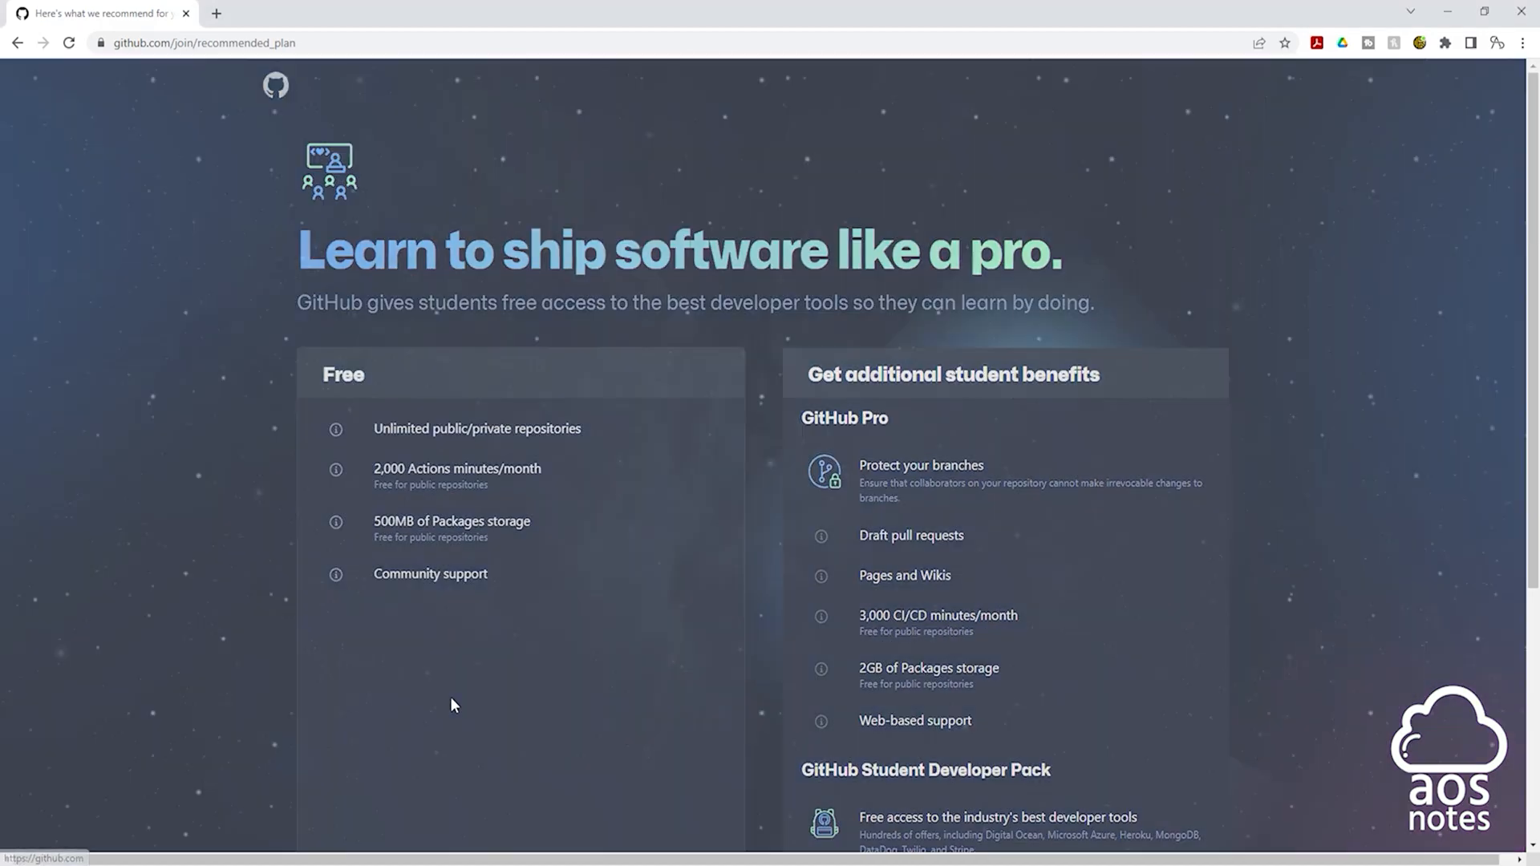